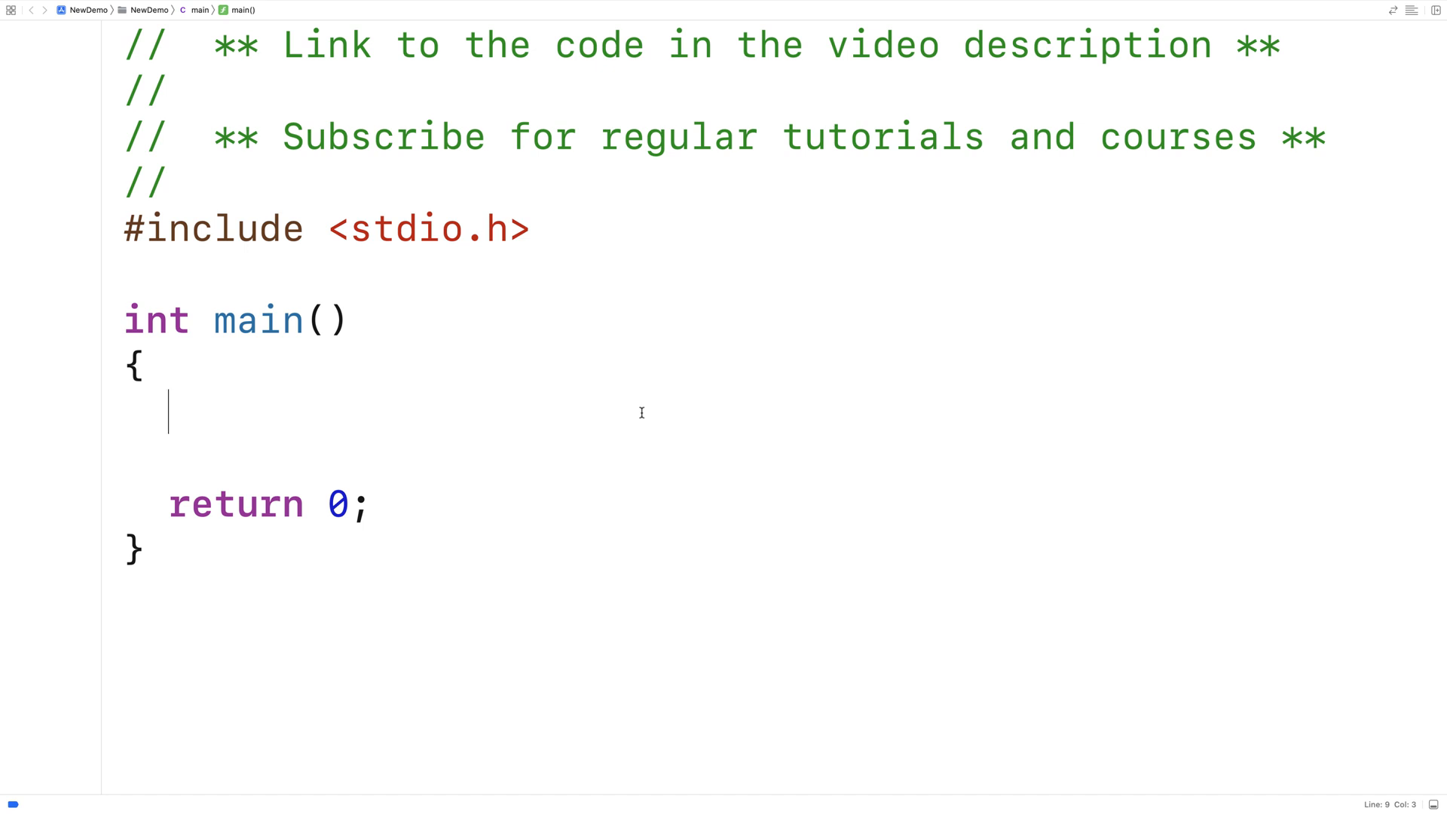
Declare char s[] = "Some String With LOTS OF Capitals"; in main and select LOTS
type("char t")
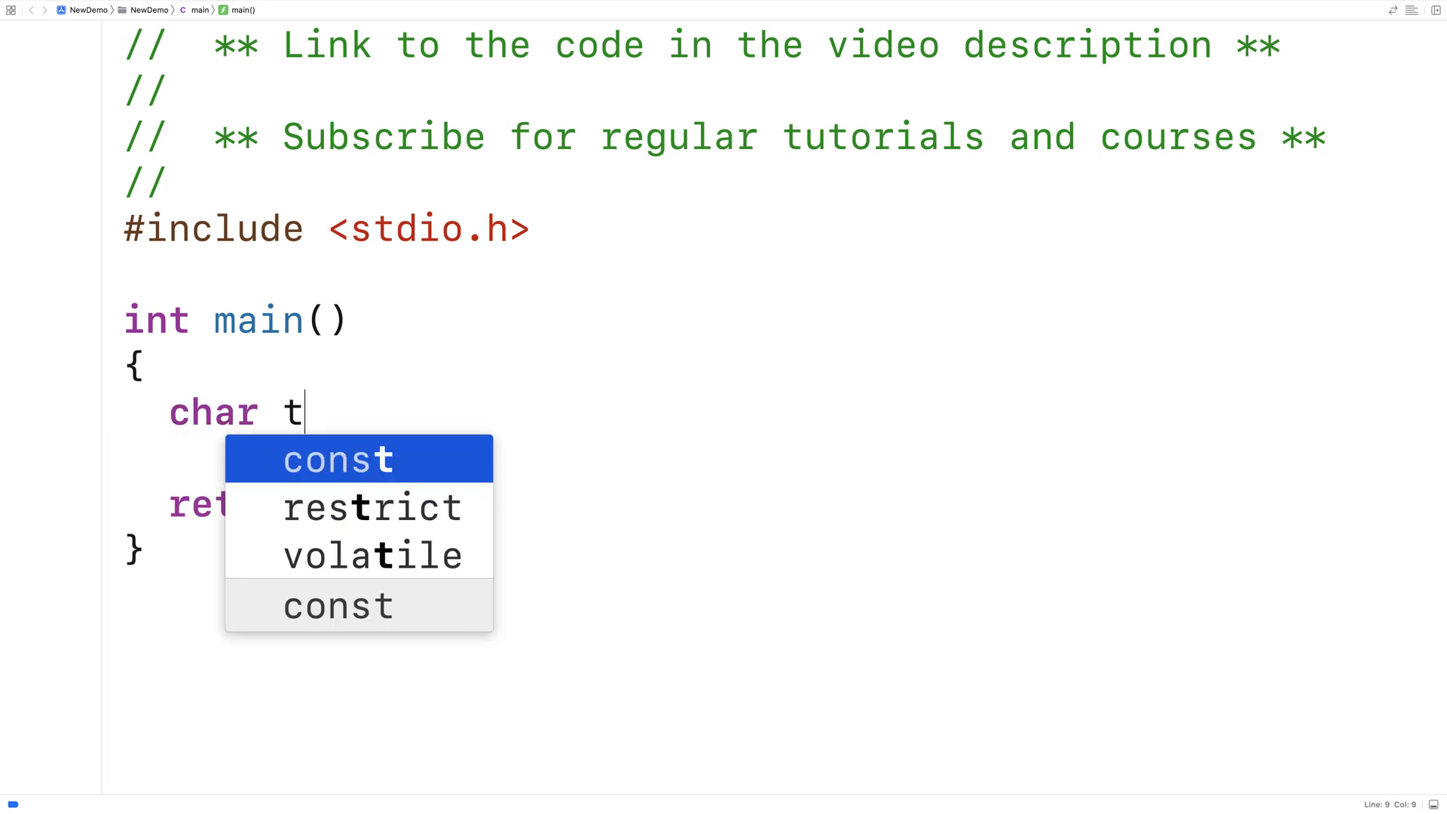
type("s[] = \"Some \"")
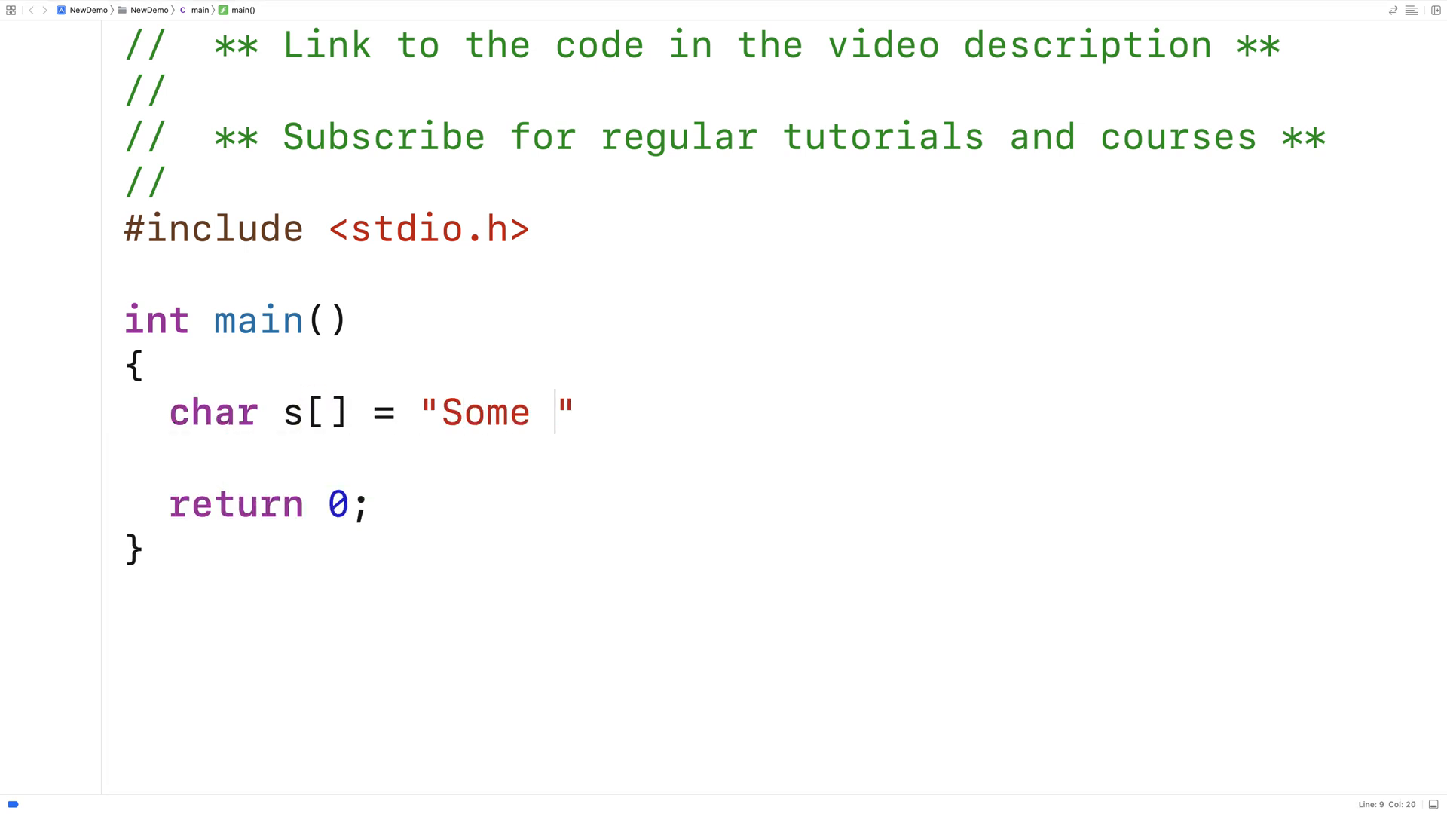
type("String With LOTS")
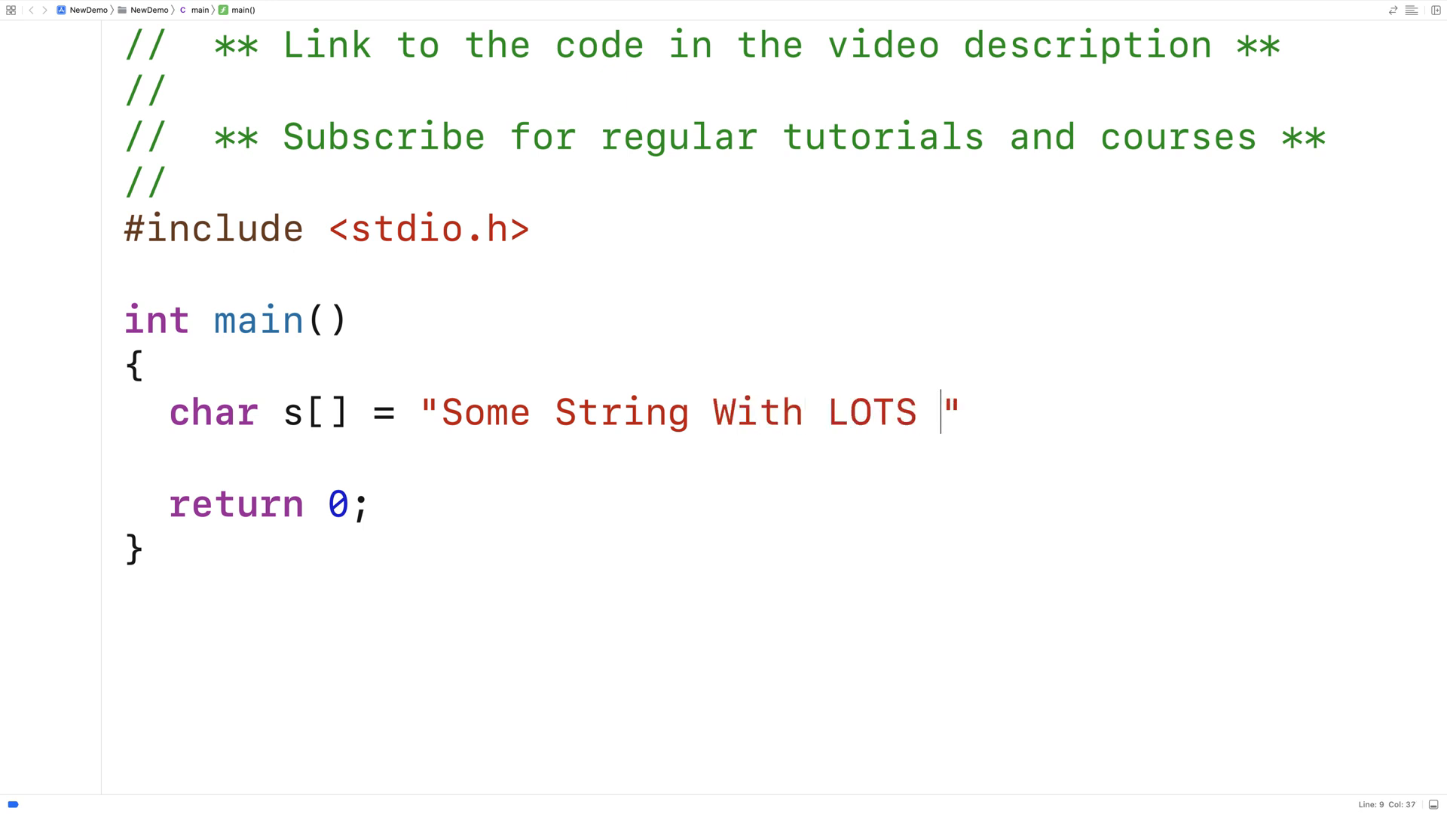
type("OF Capitals")
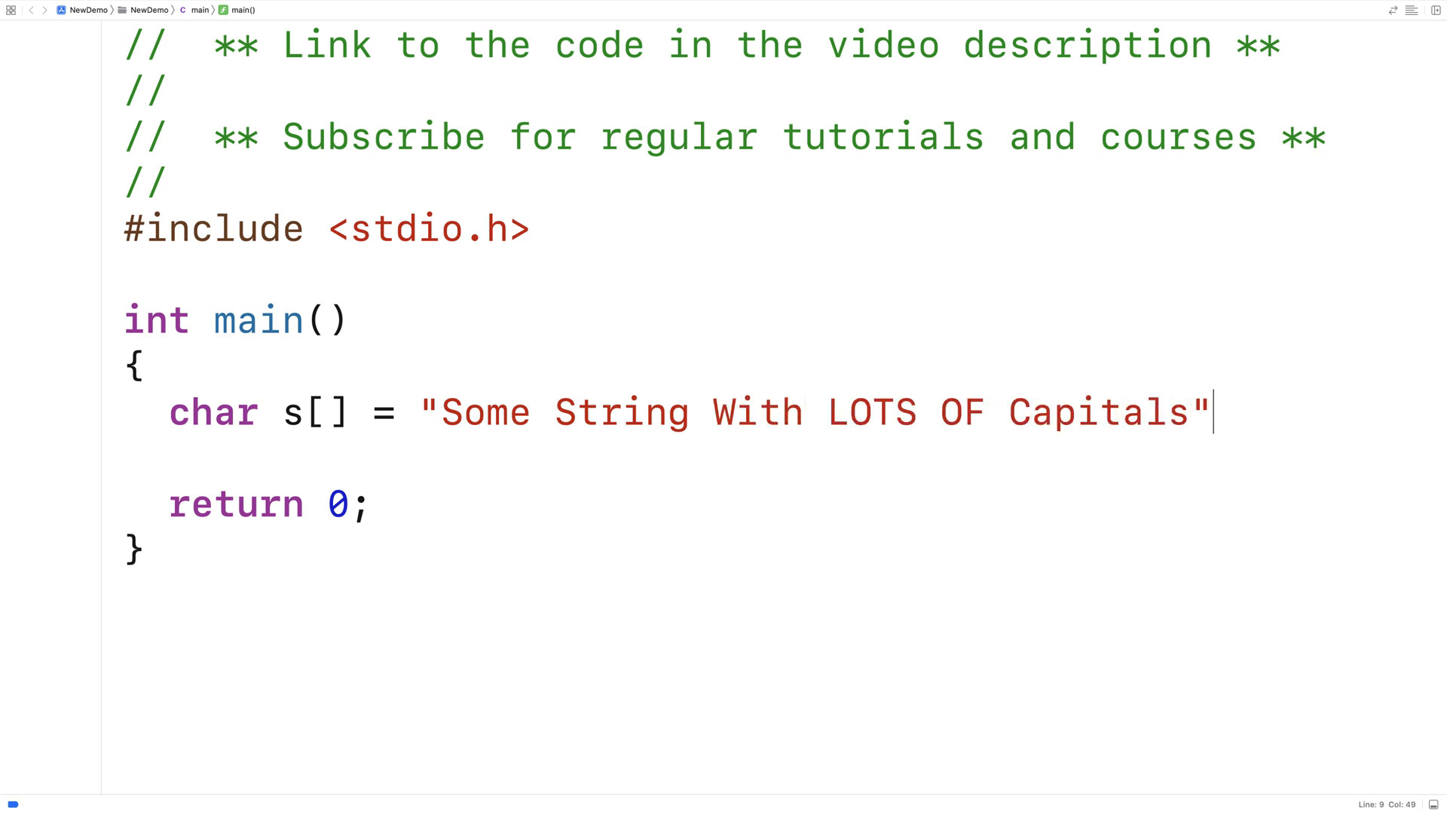
type(";")
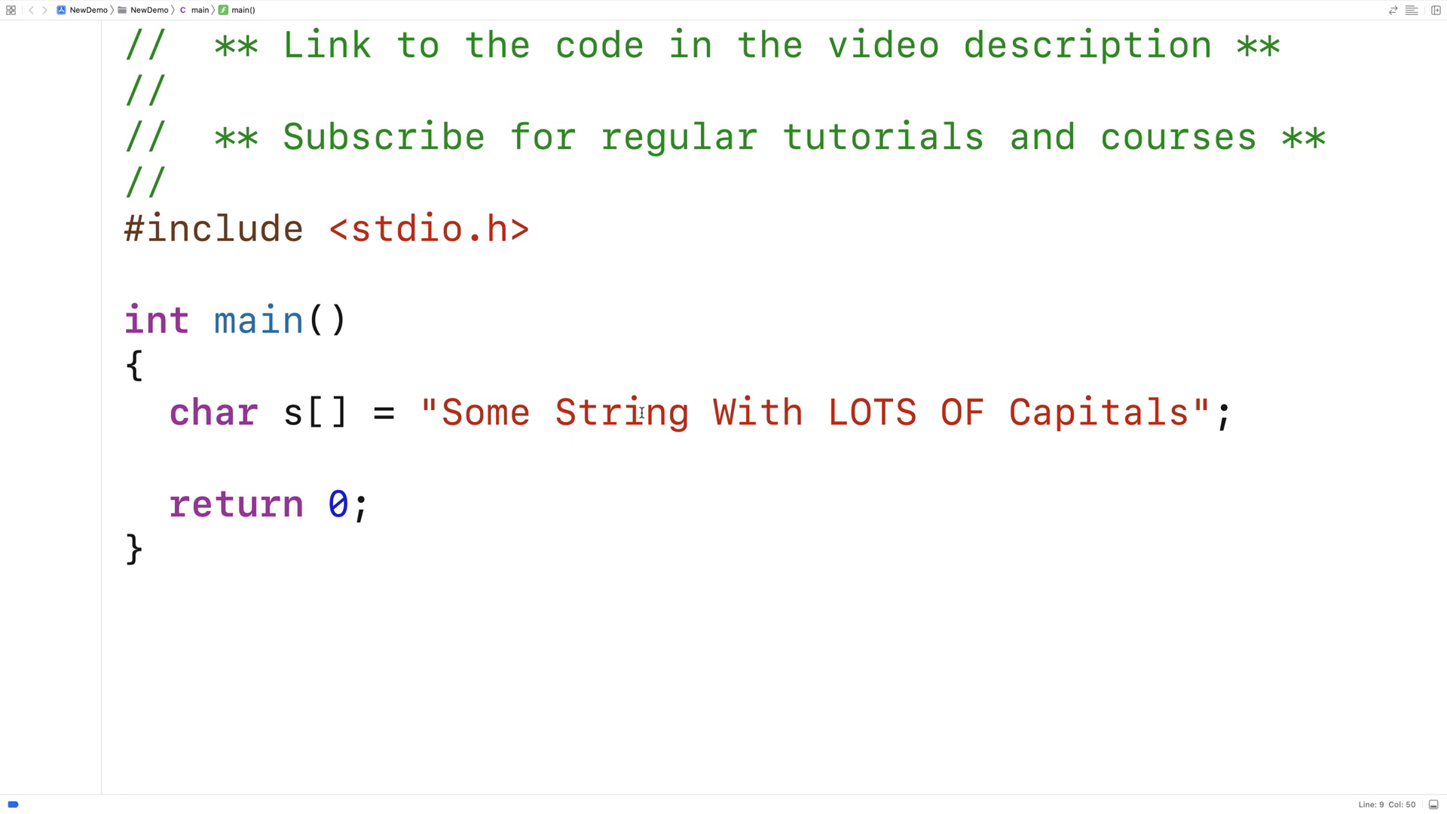
double_click(870, 411)
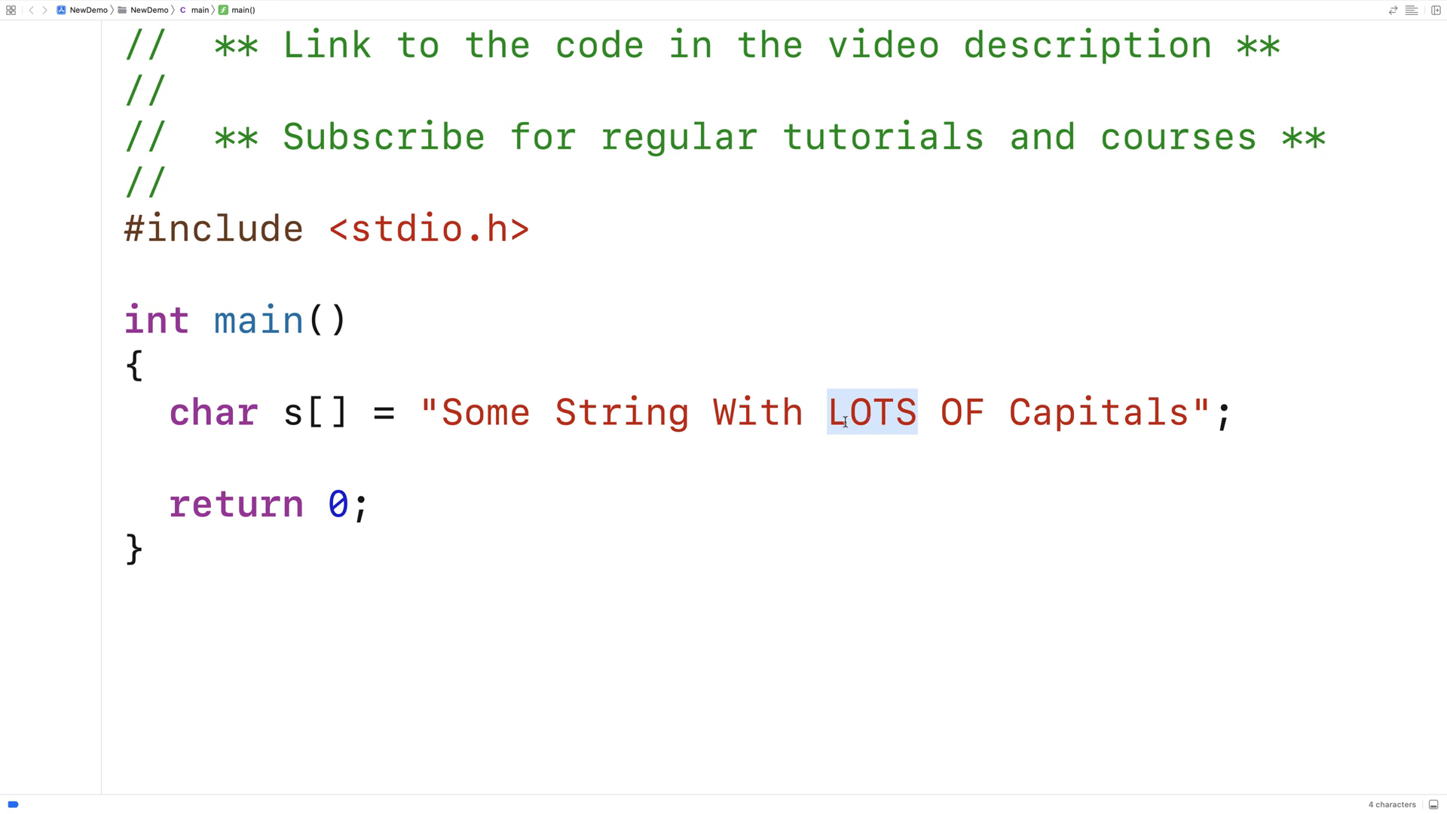
mouse_move(454, 282)
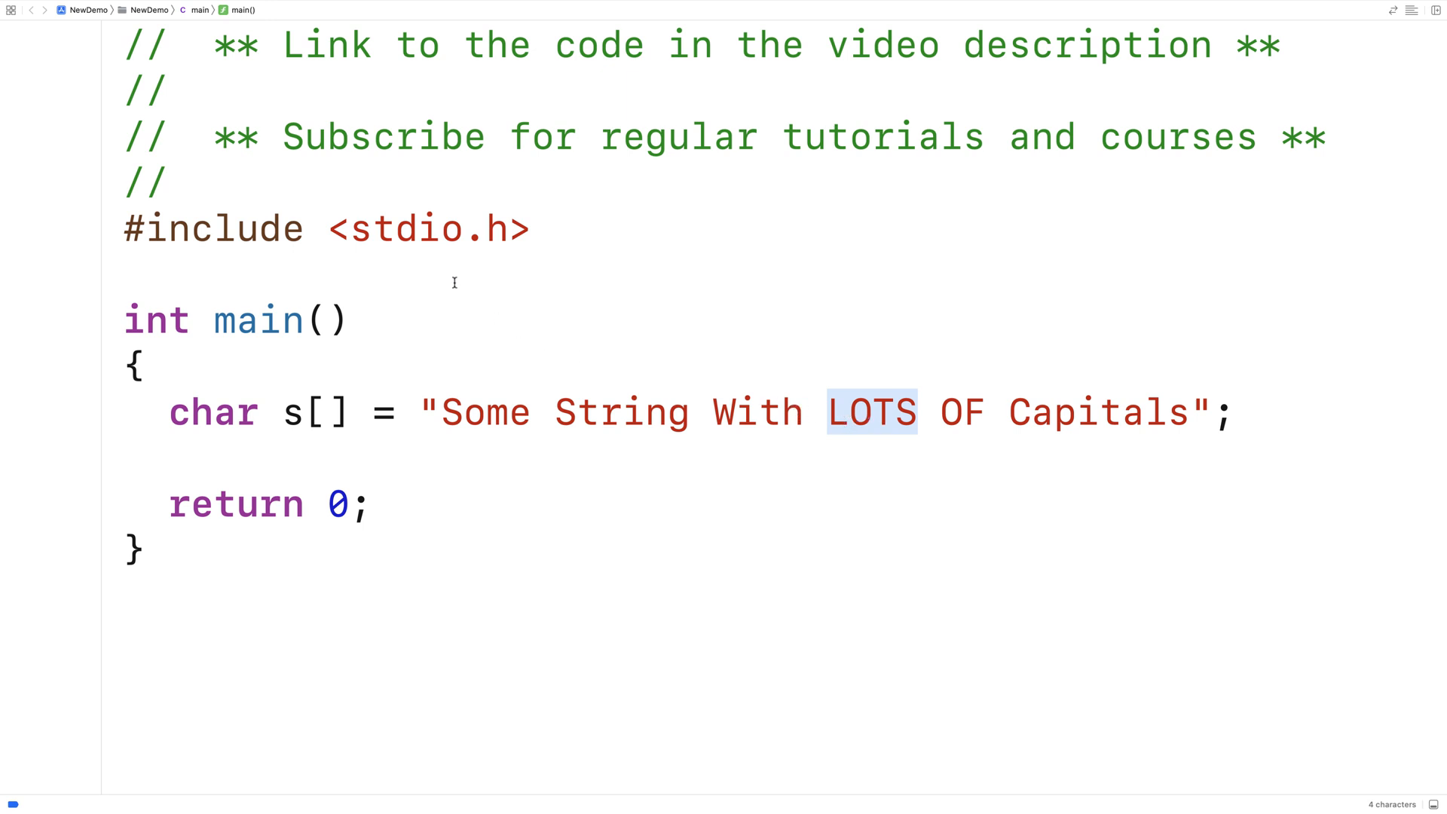
Add the prototype void make_lower(char *s); above main
type("void m")
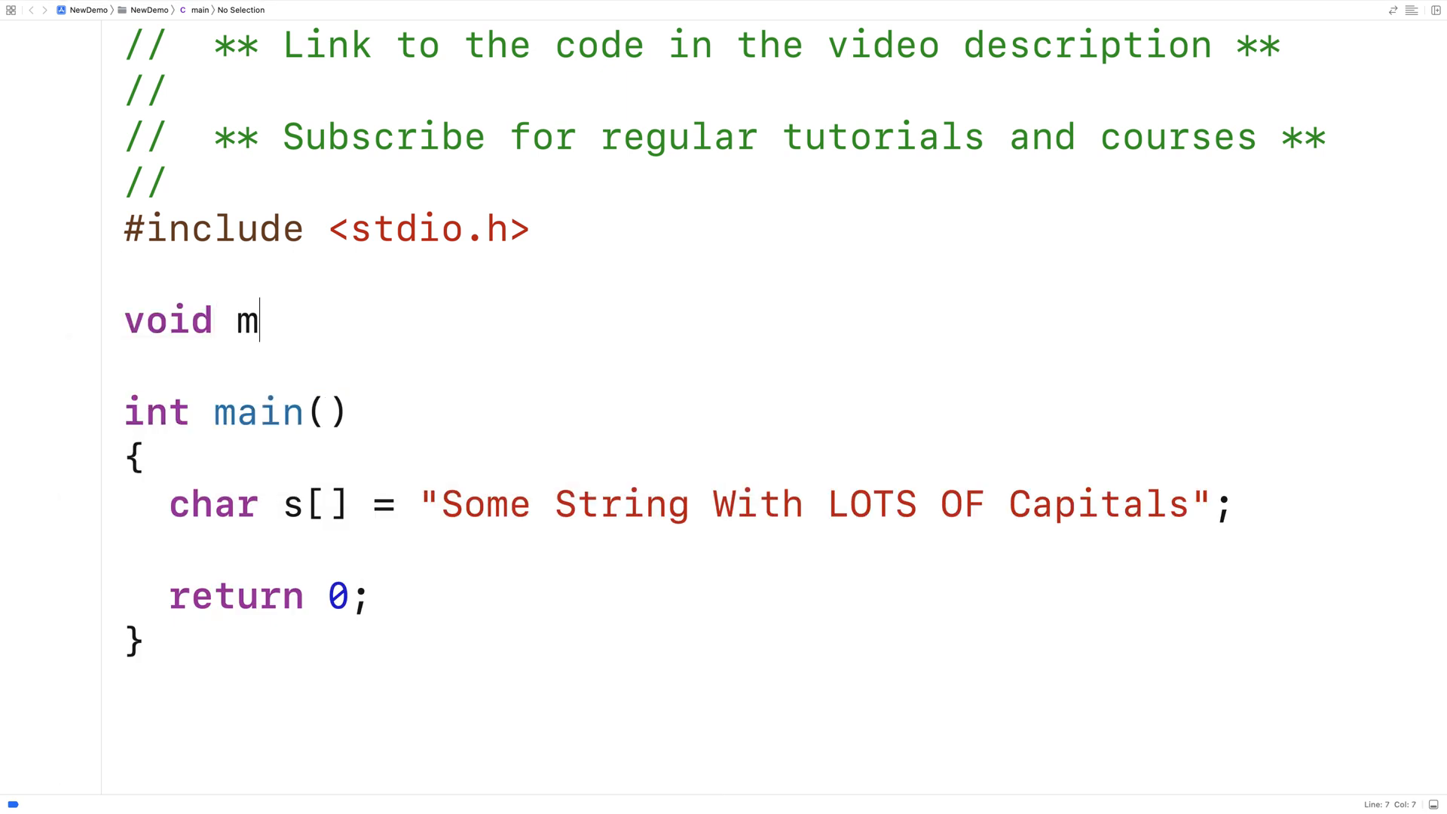
type("ake_lower(")
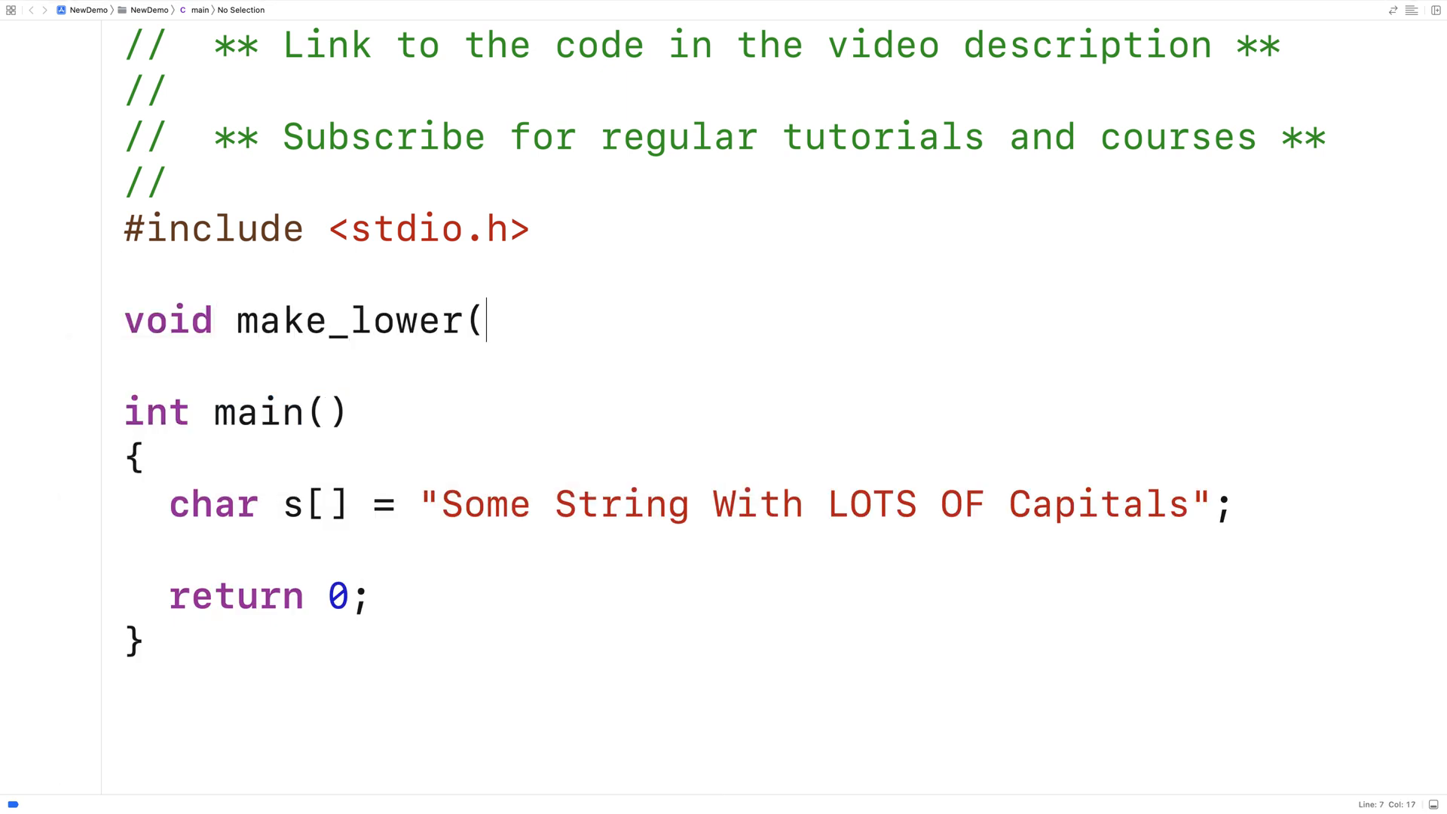
type("char *s);")
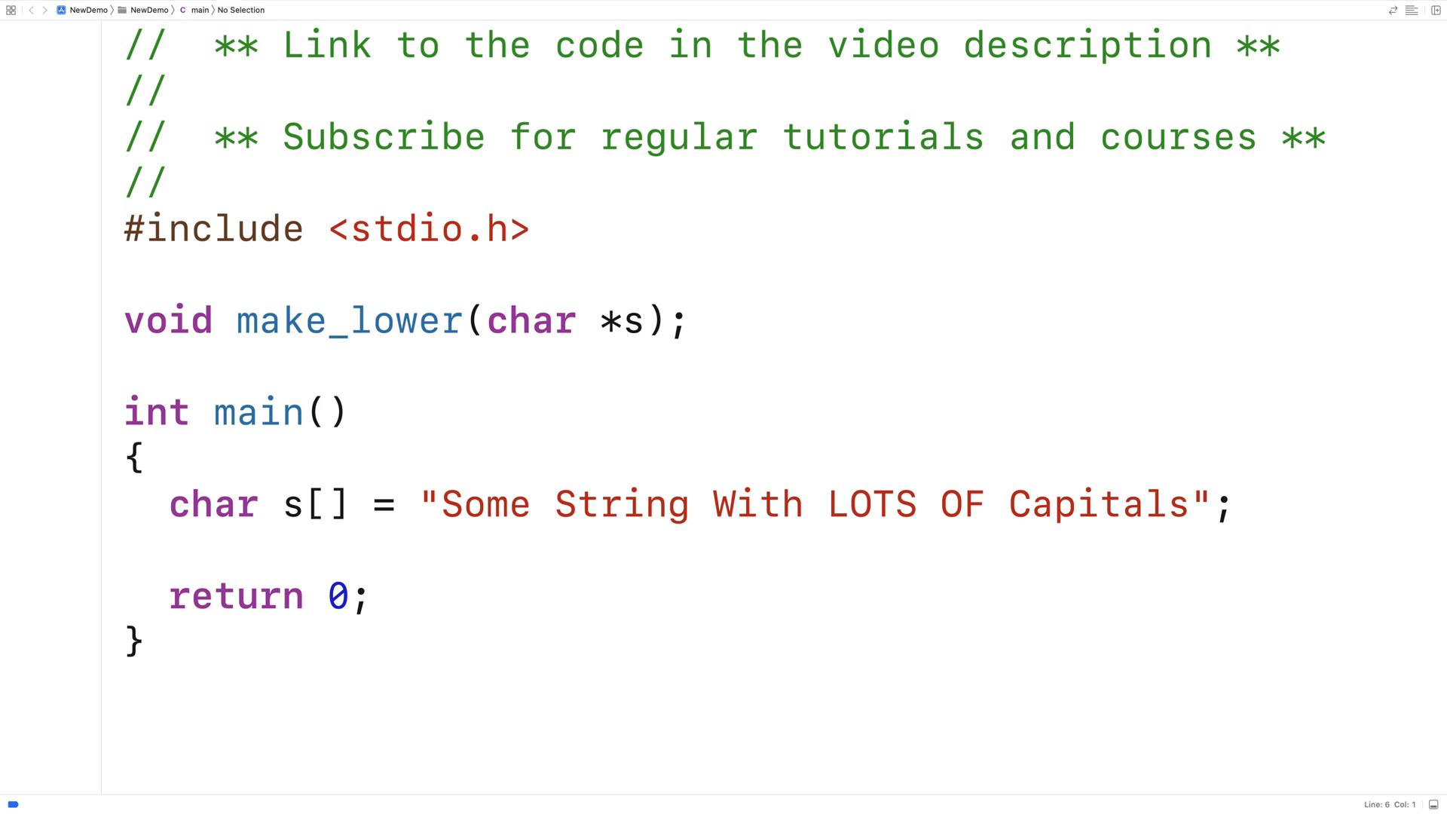
Include string.h and ctype.h below the stdio.h include
key("Return")
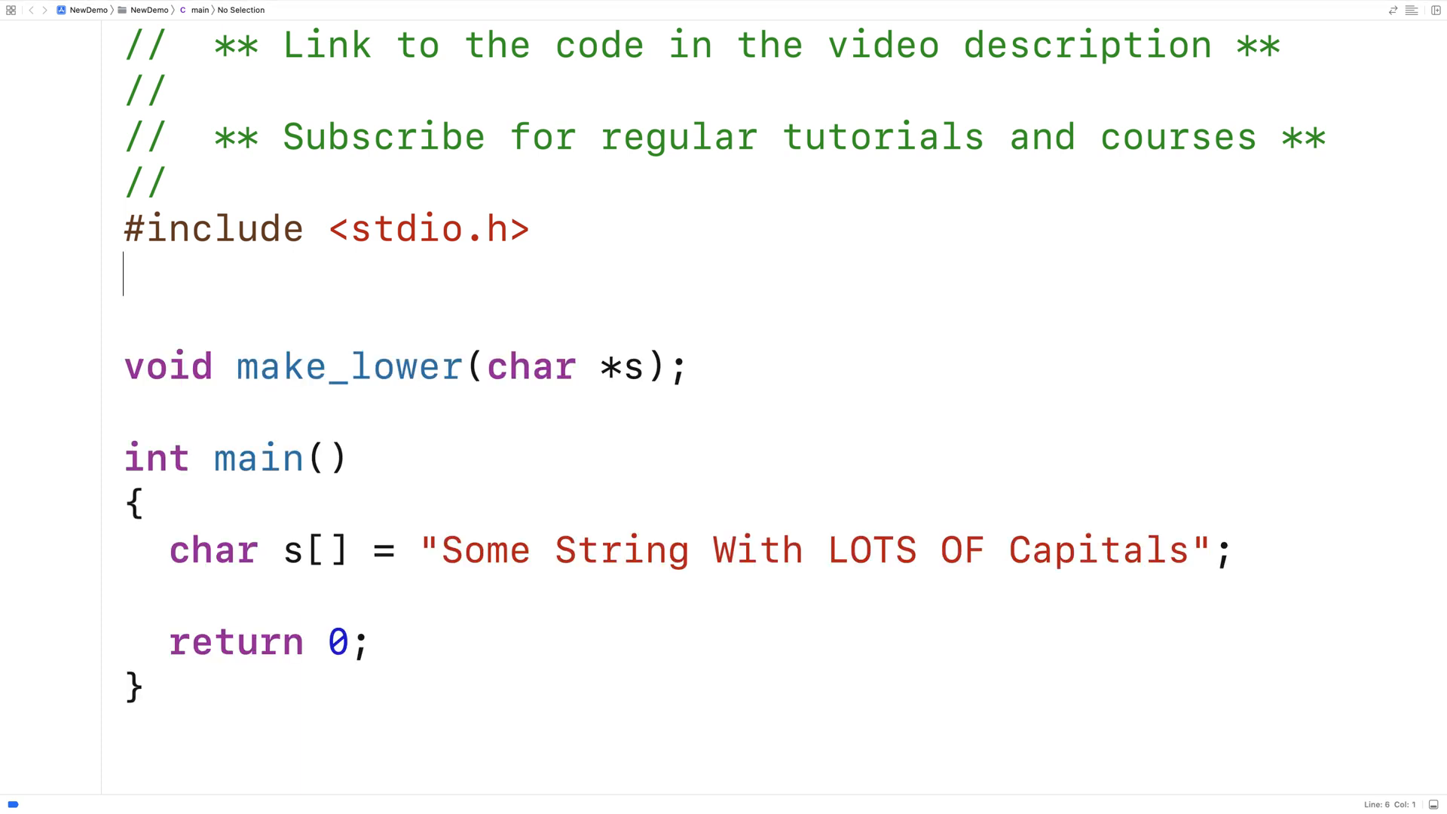
type("#include <string.h>")
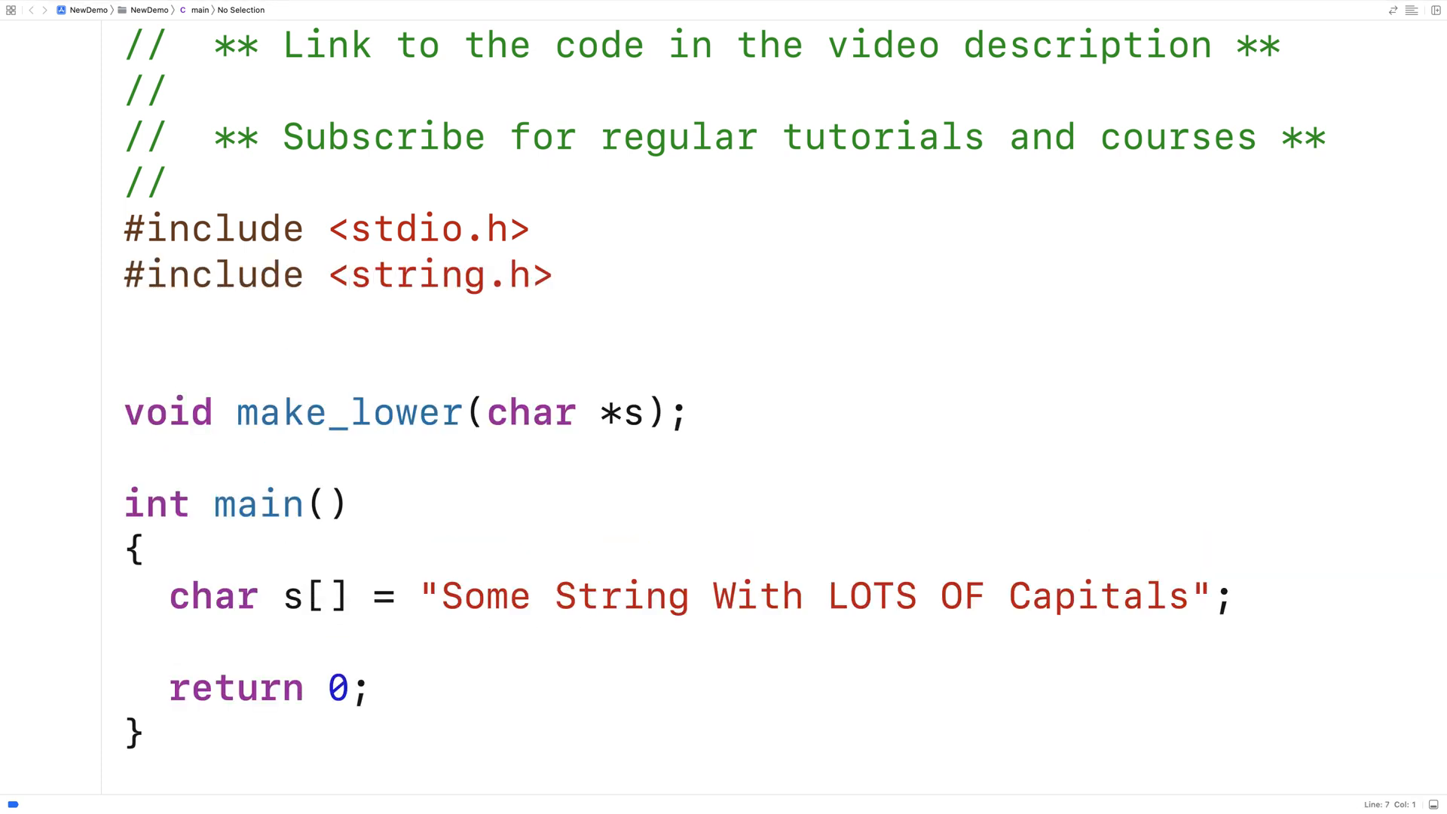
type("#include <ct")
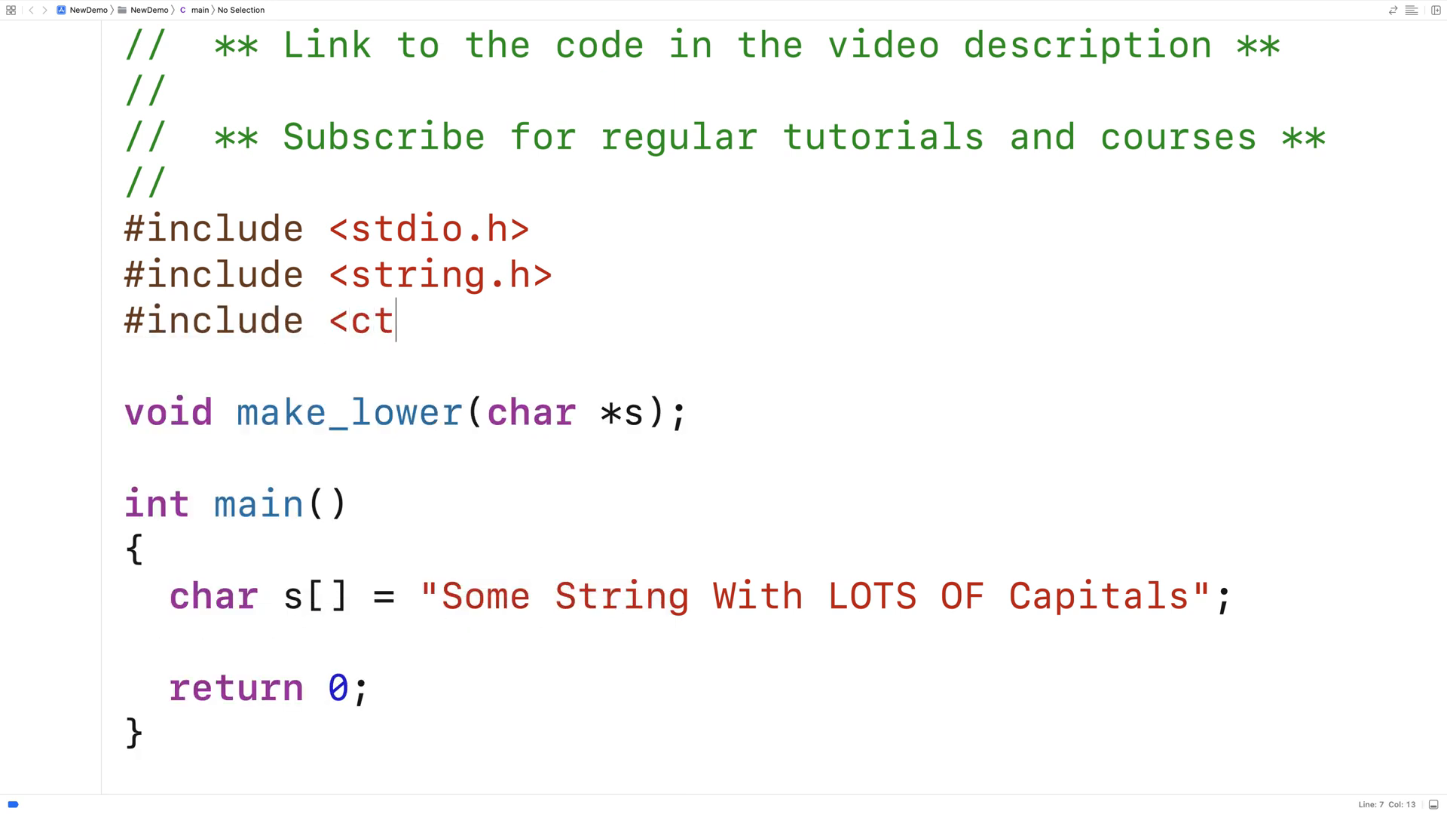
type("ypeh>")
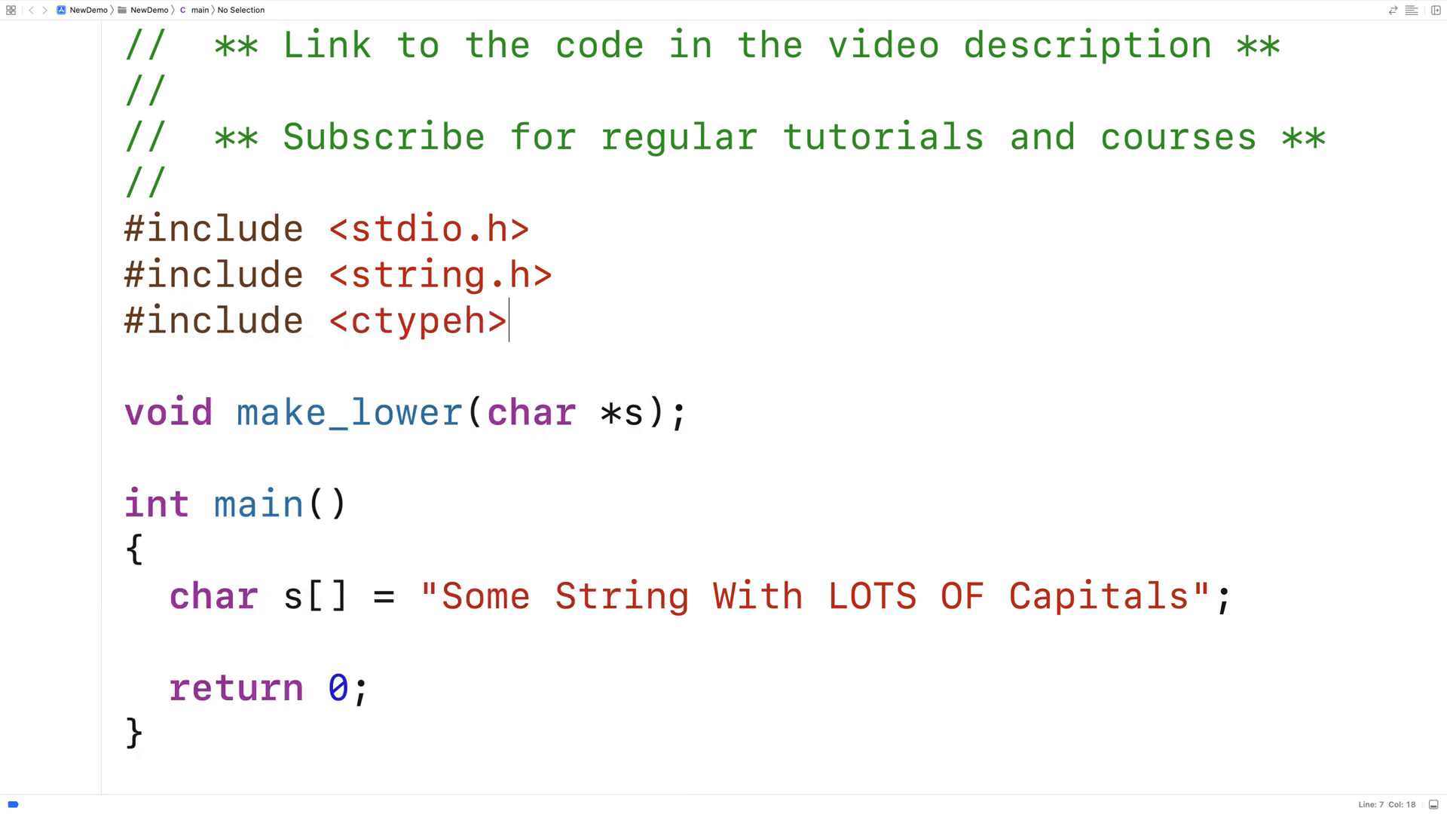
type(".")
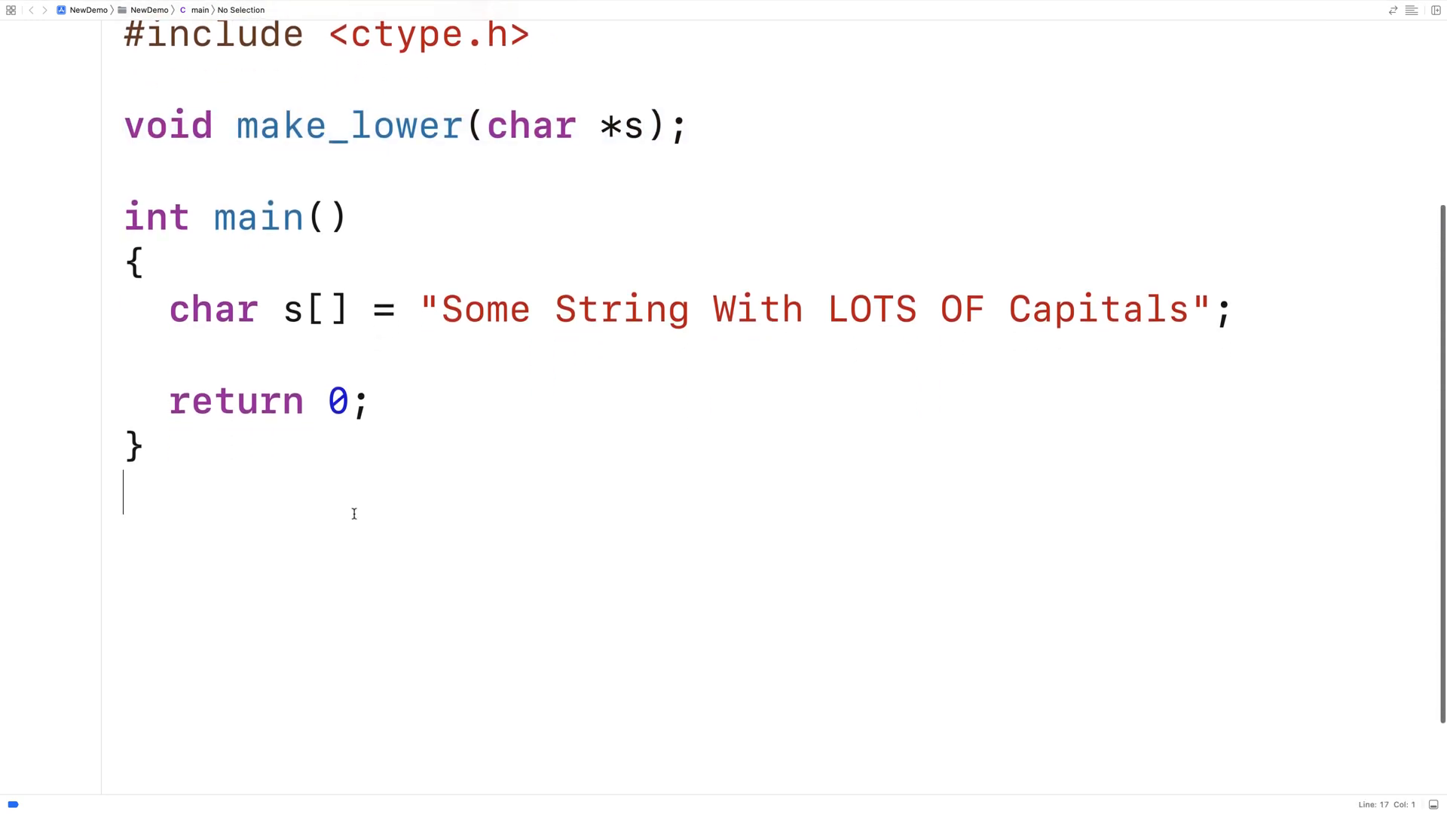
Define void make_lower(char *s) after main, storing strlen(s) in int length
type("void make_lower(char *s)")
type("{")
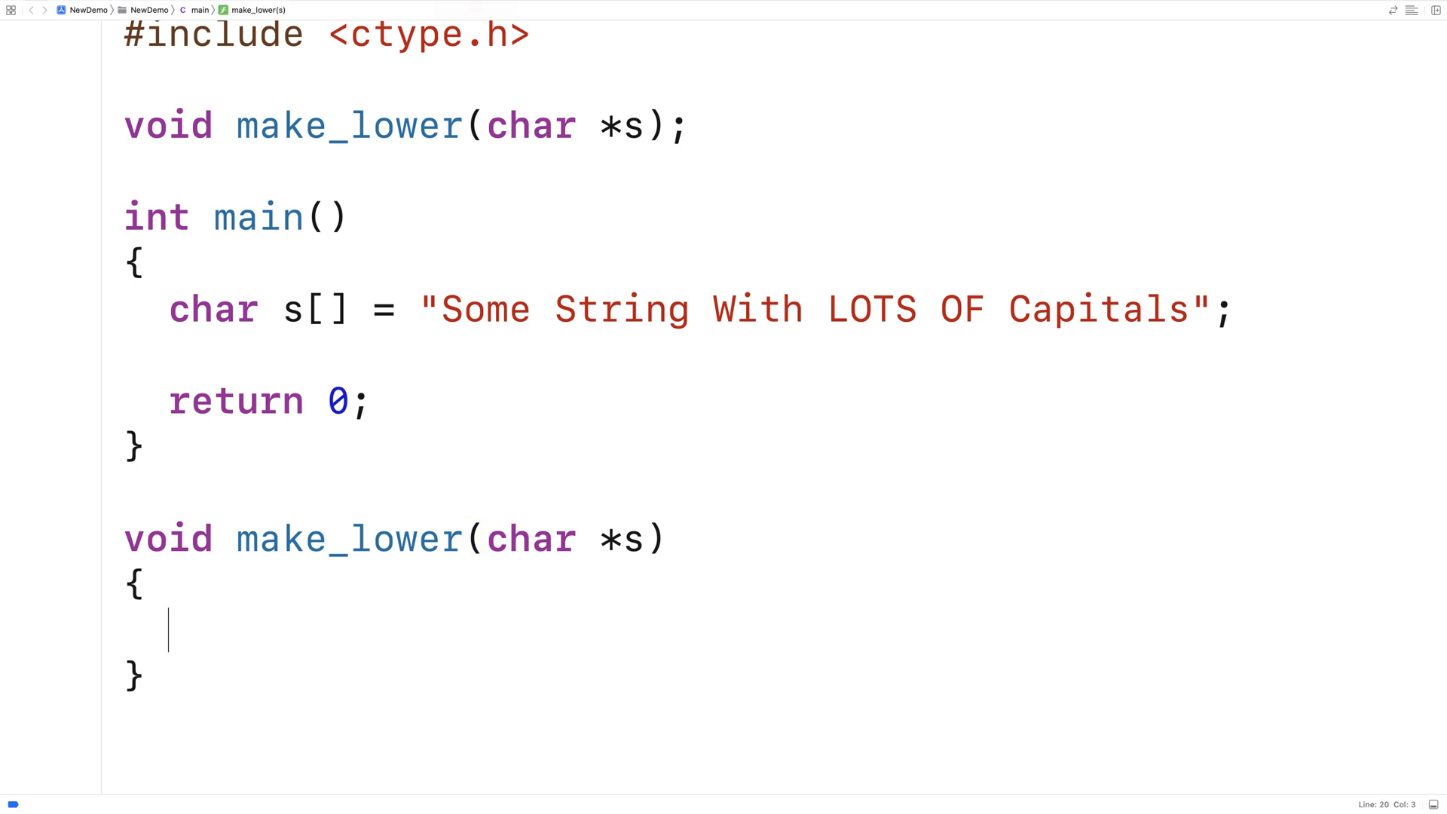
type("int lne")
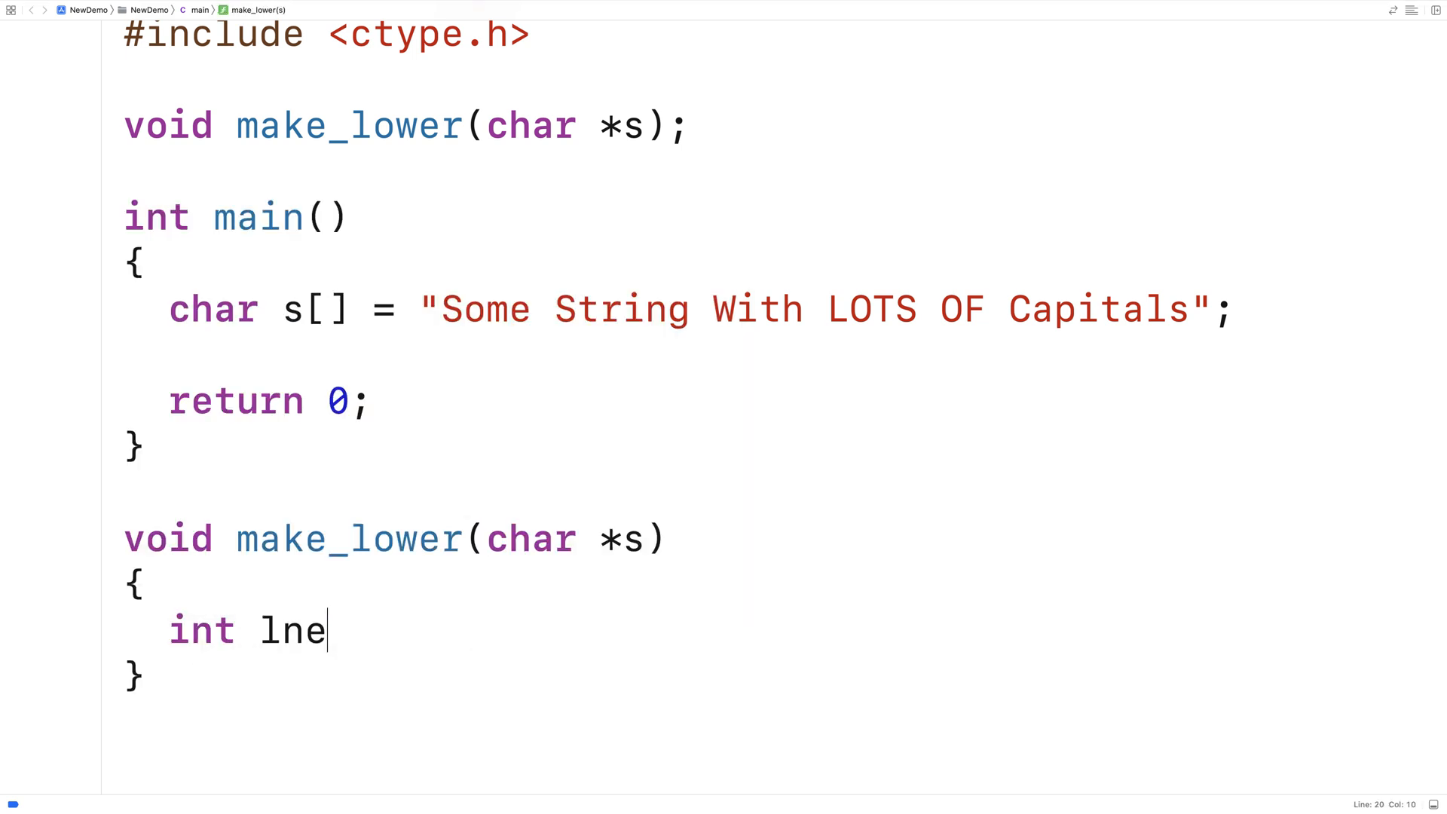
type("ength = strlen(s);")
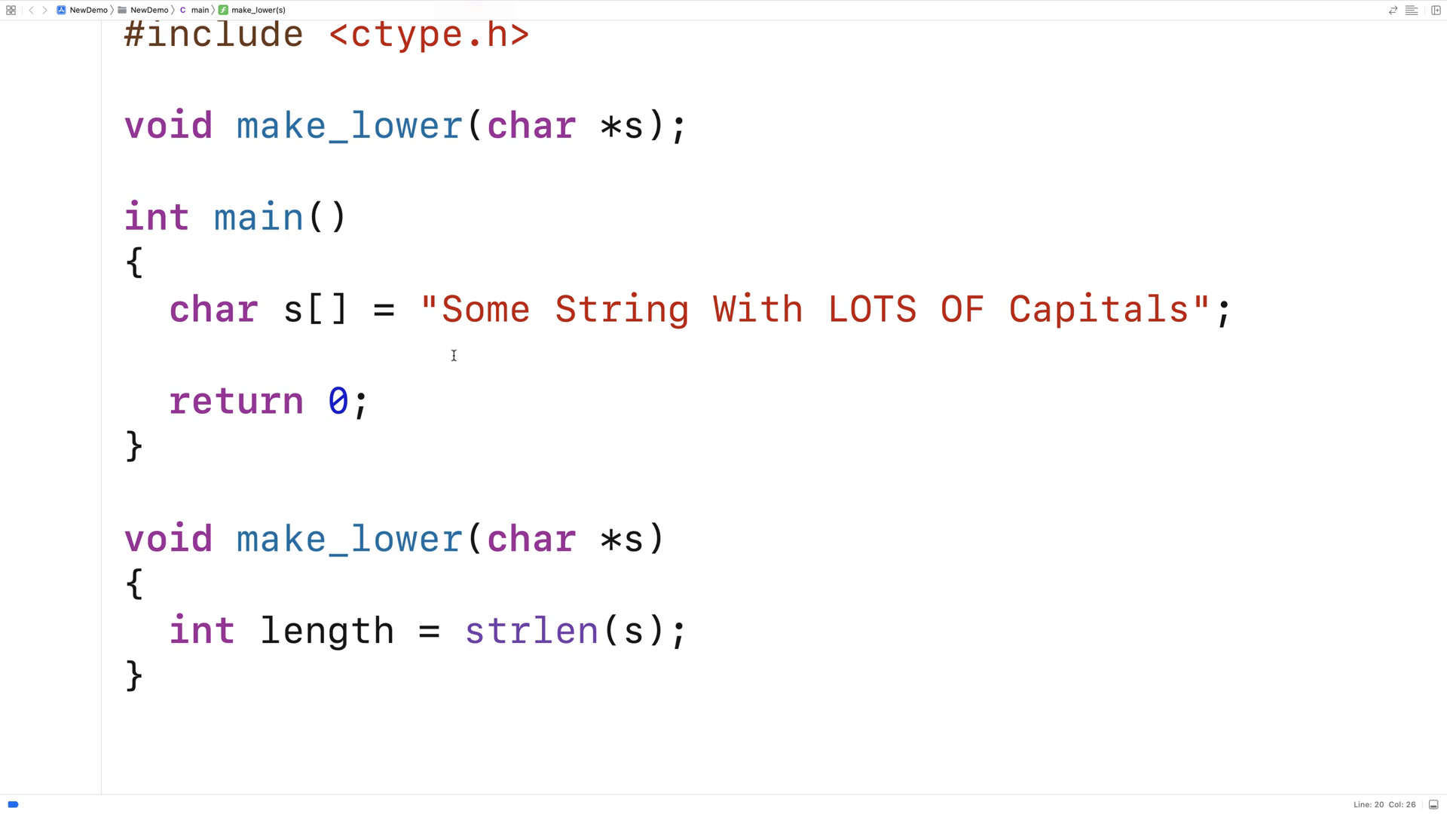
Point out characters of the words Some and String in the string literal
left_click(440, 309)
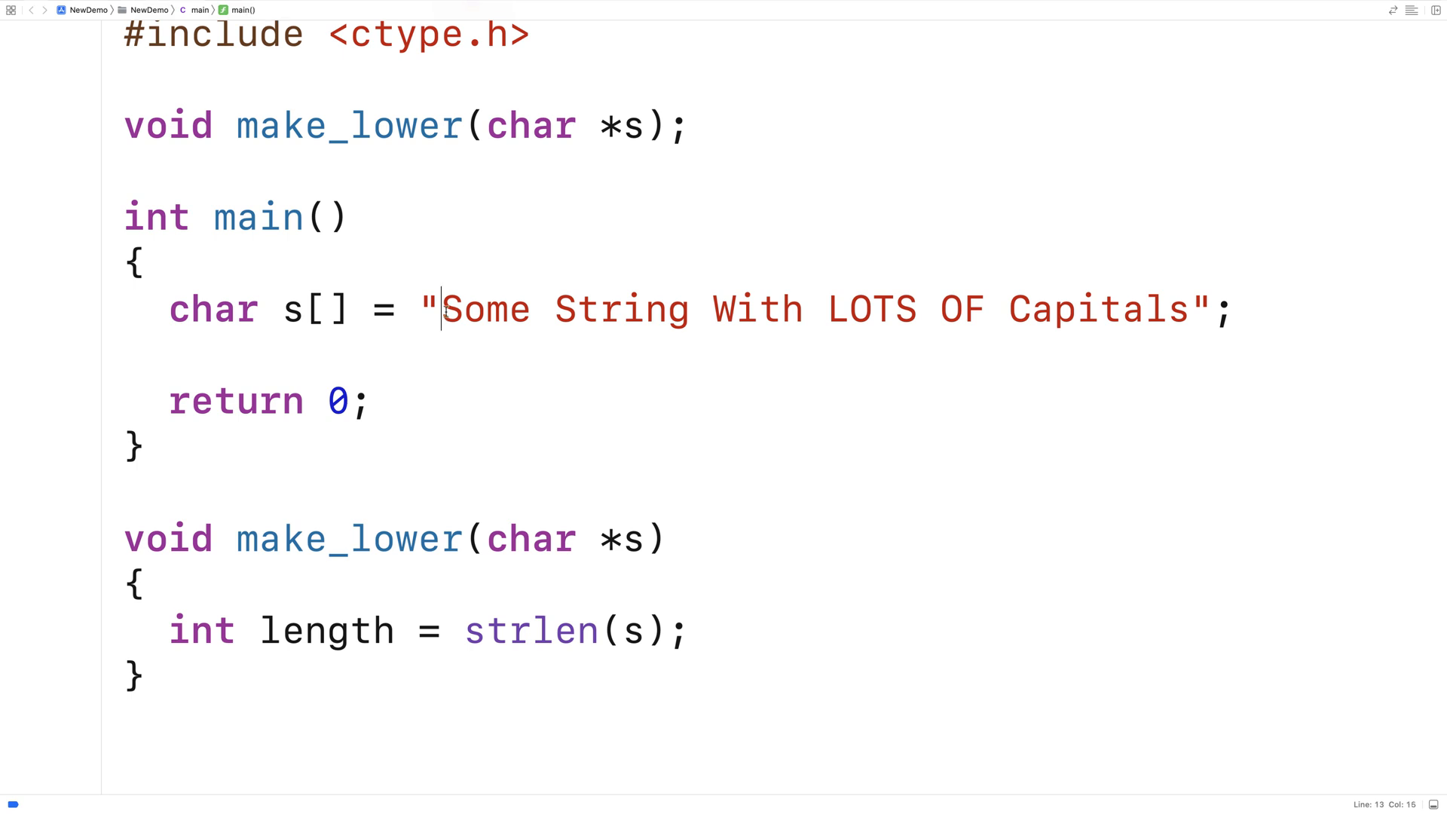
left_click(510, 309)
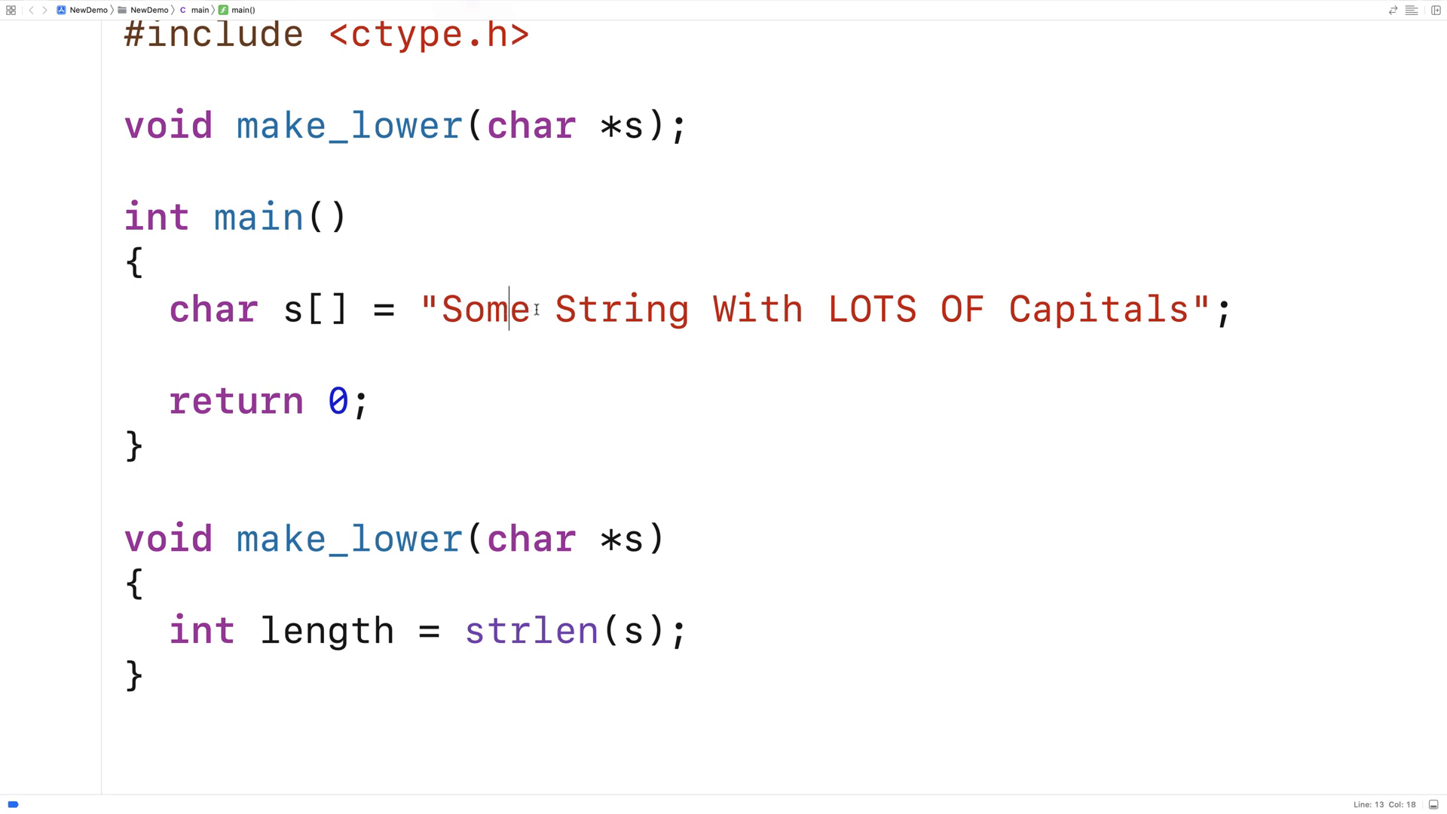
left_click(601, 309)
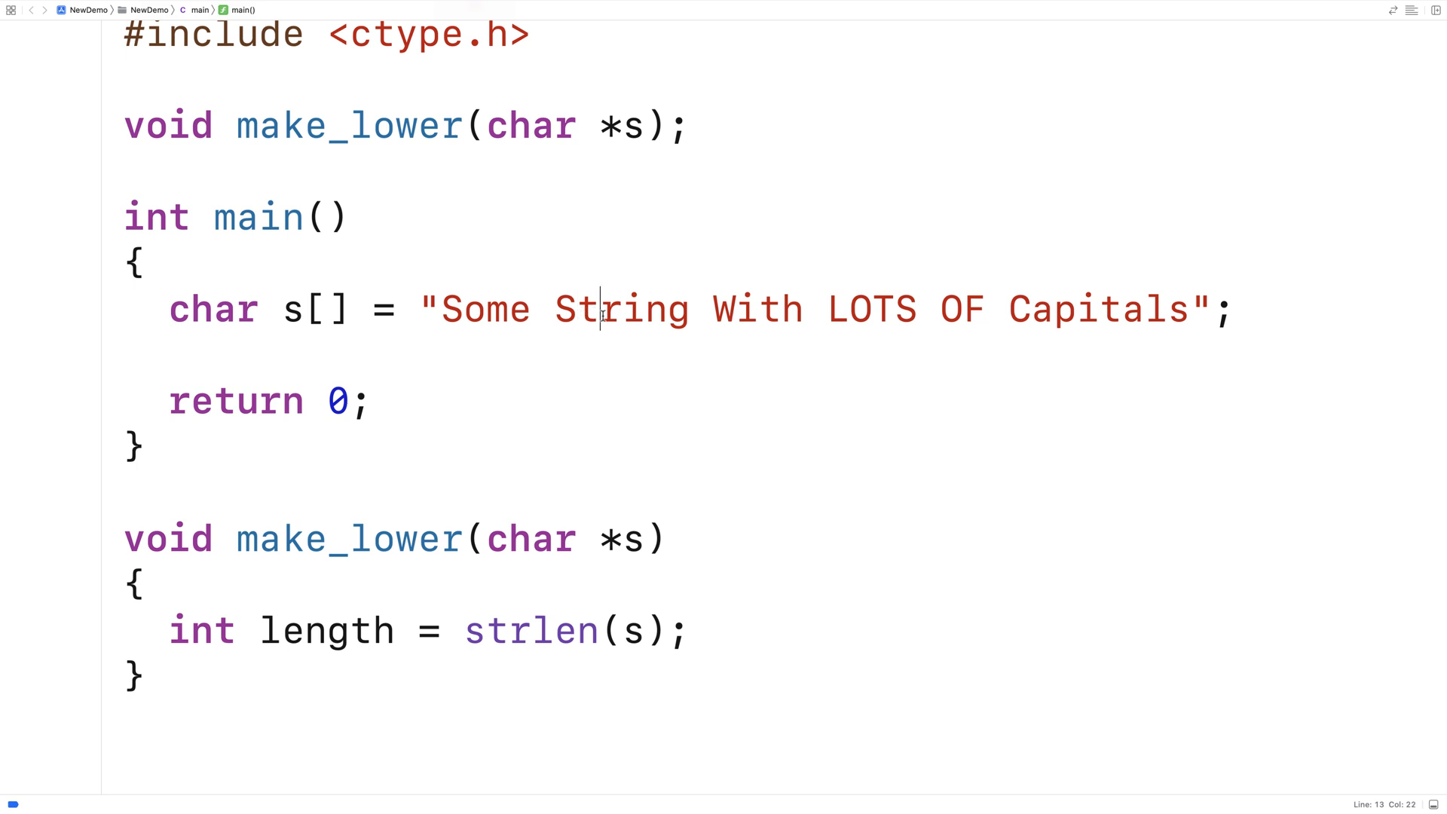
left_click(683, 309)
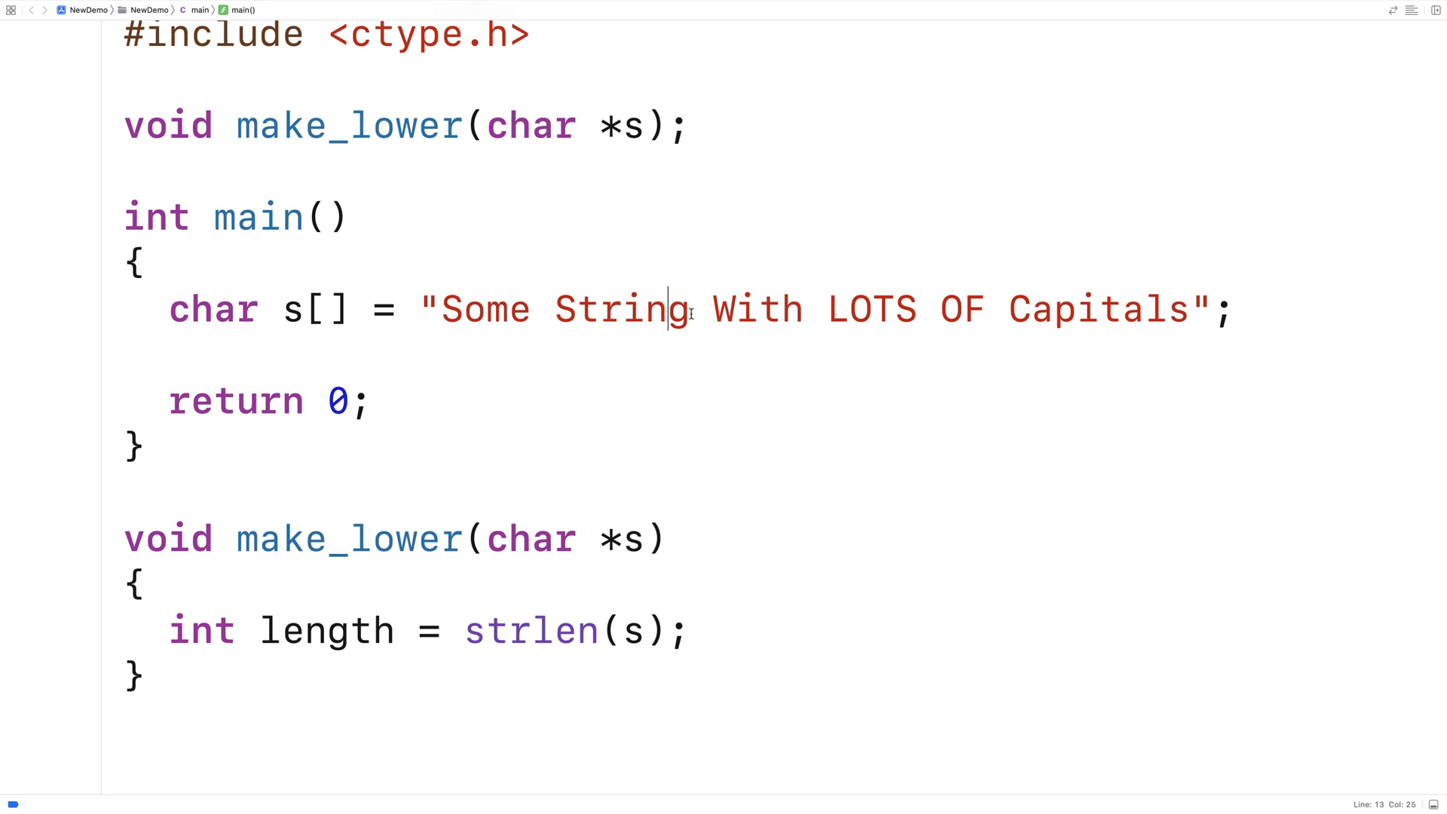
left_click(757, 309)
type("for")
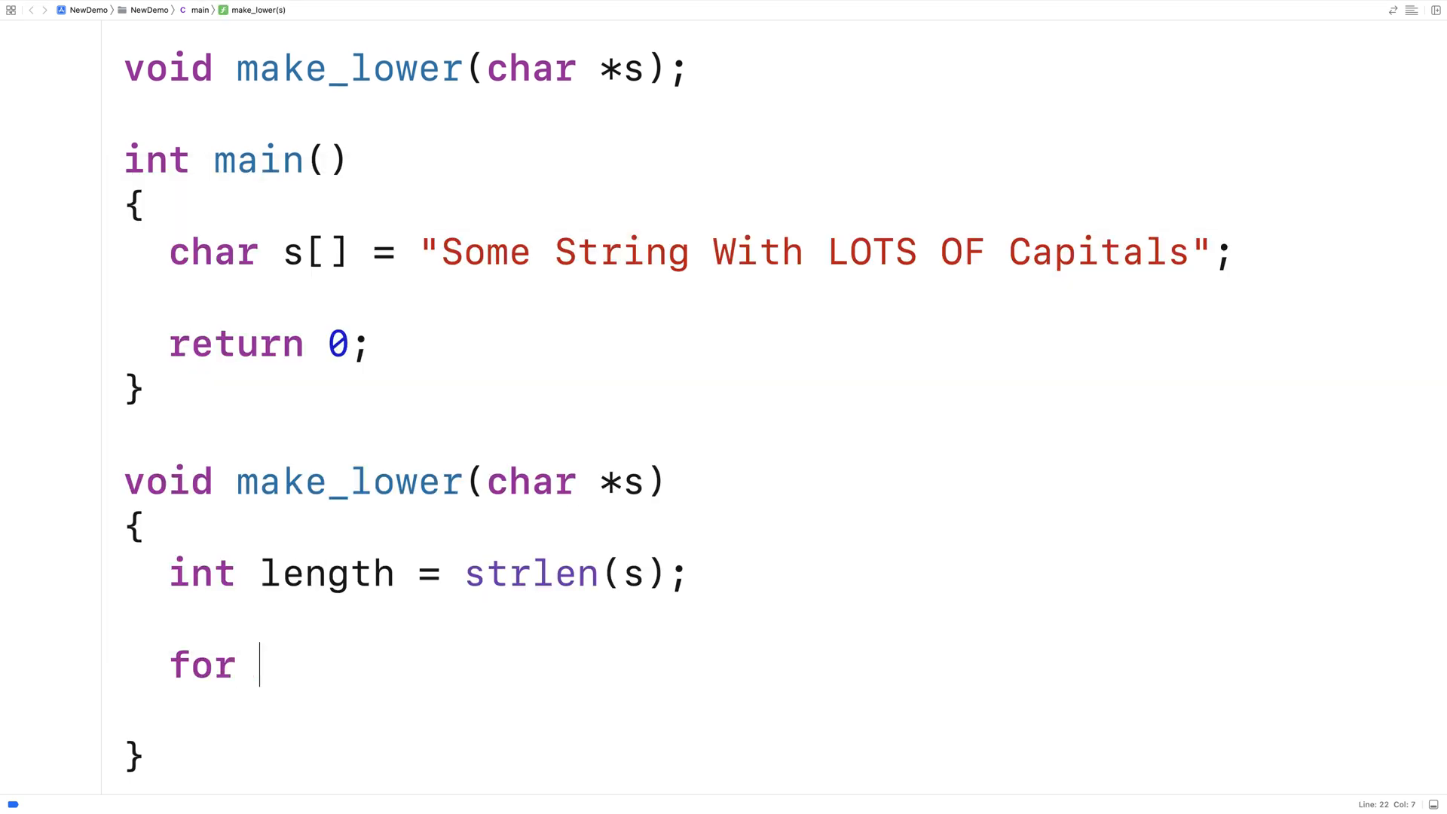
Write the for loop with int i = 0; i < length; i++ and assign s[i]
type("(int i = 0; i <")
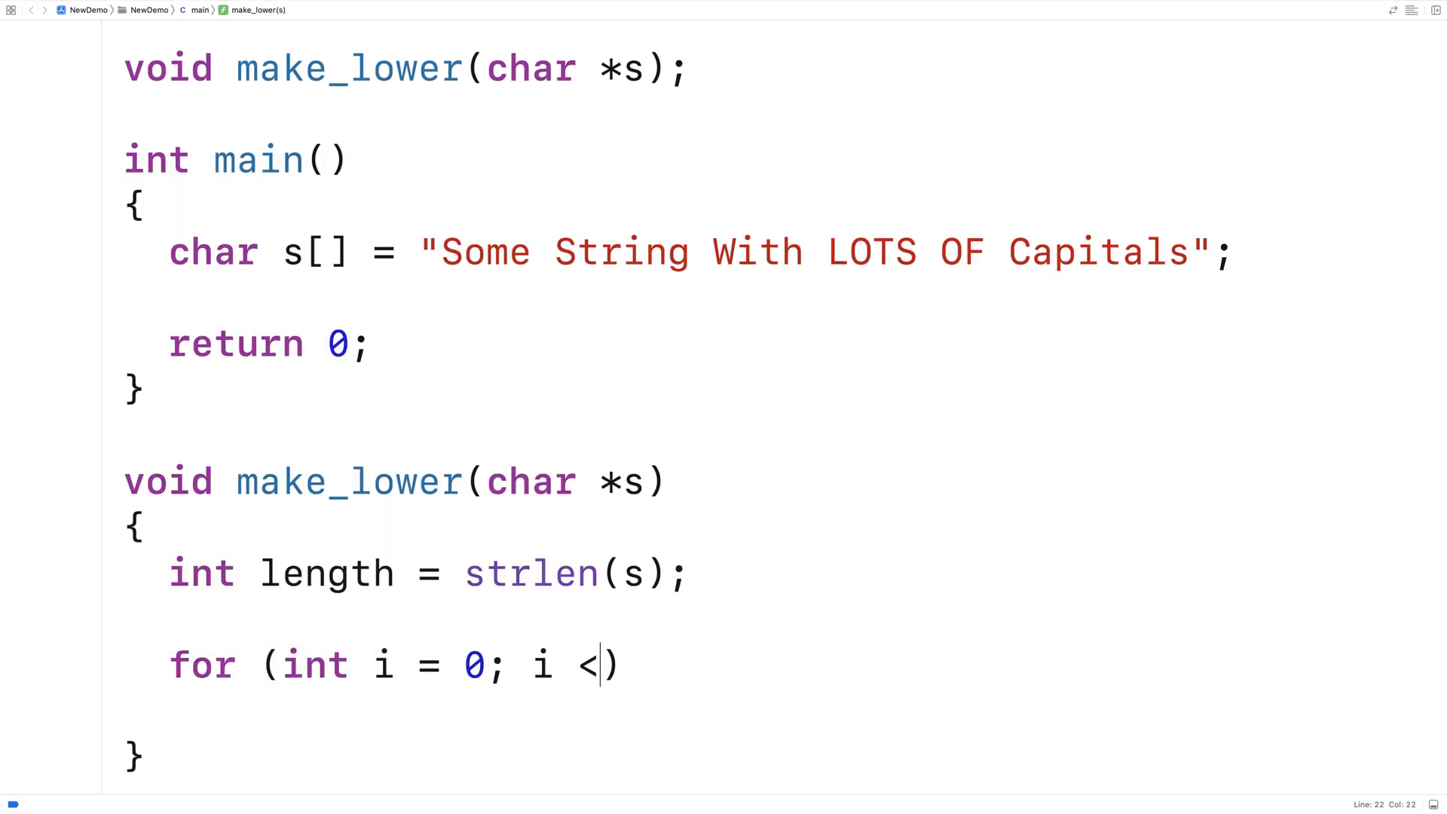
type("length; i++")
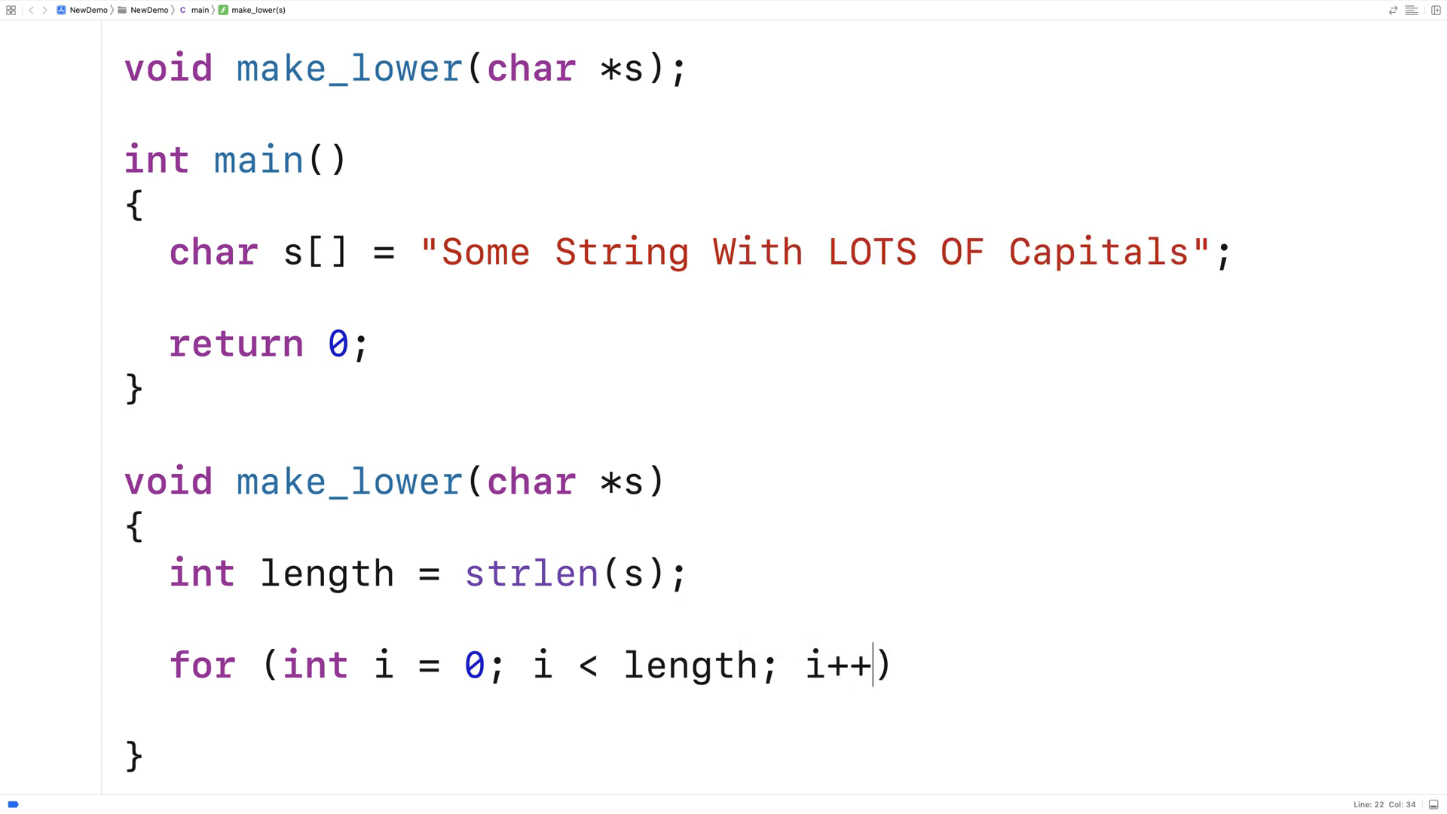
mouse_move(689, 583)
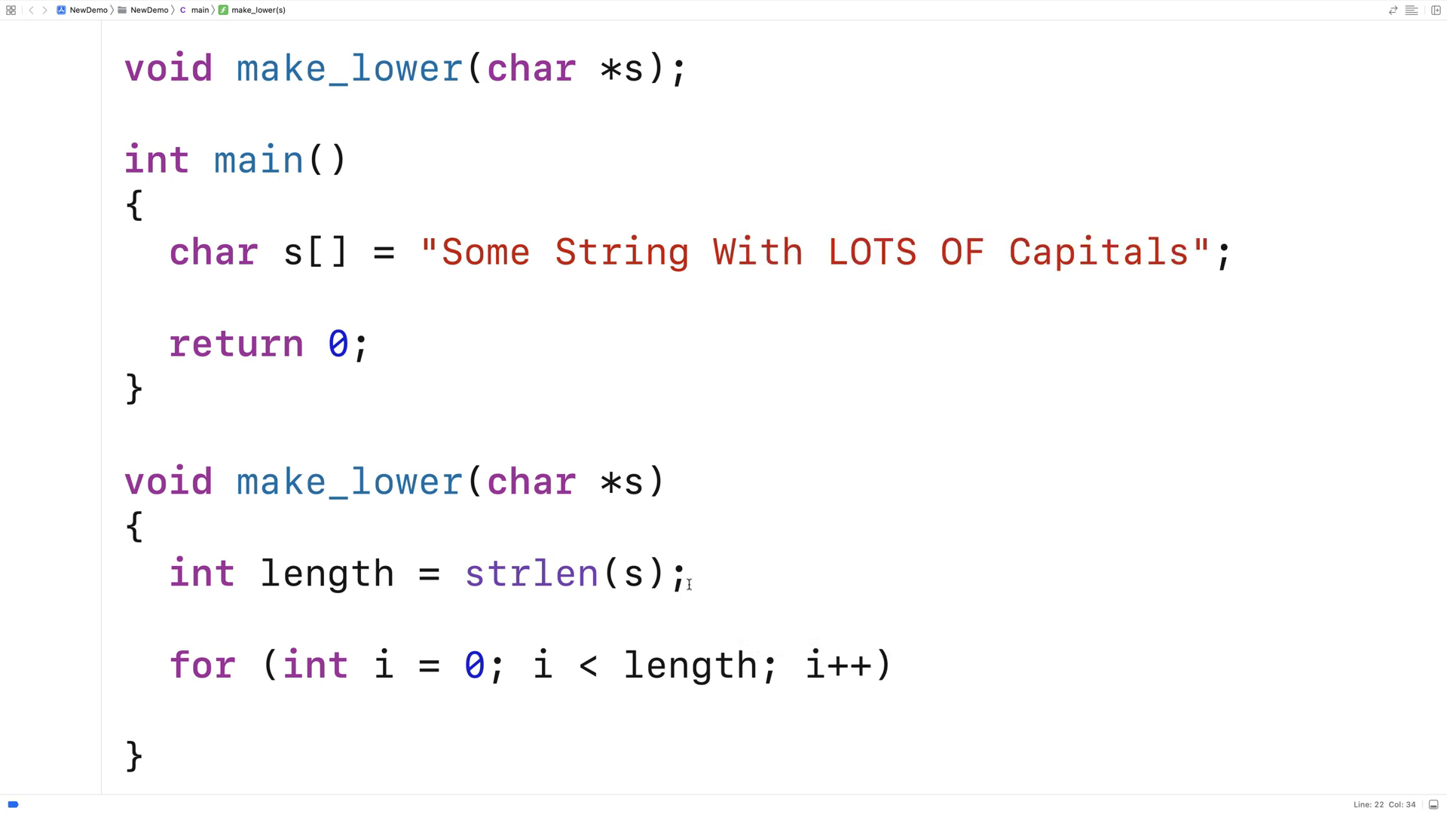
double_click(382, 663)
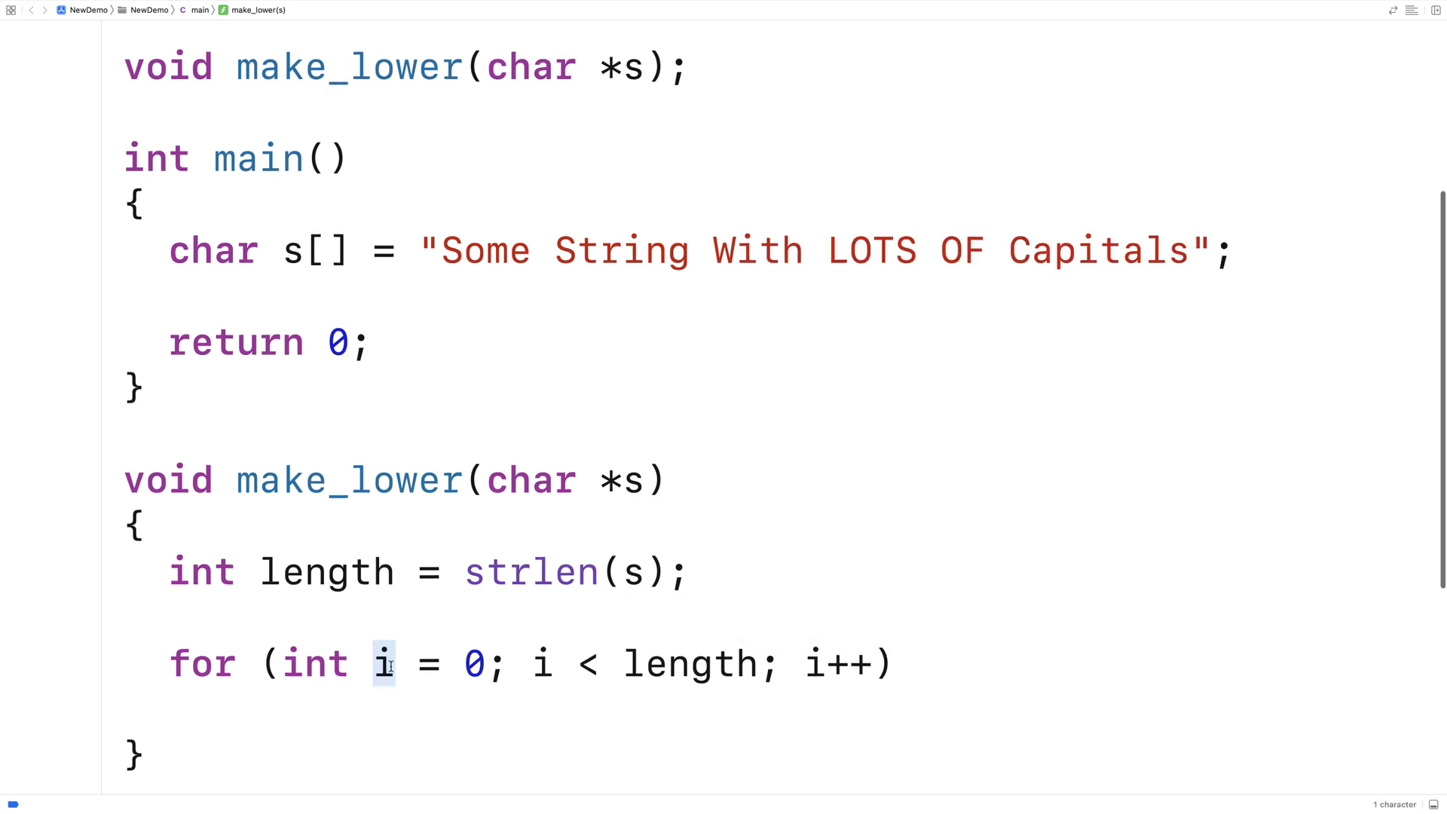
scroll("up", 3)
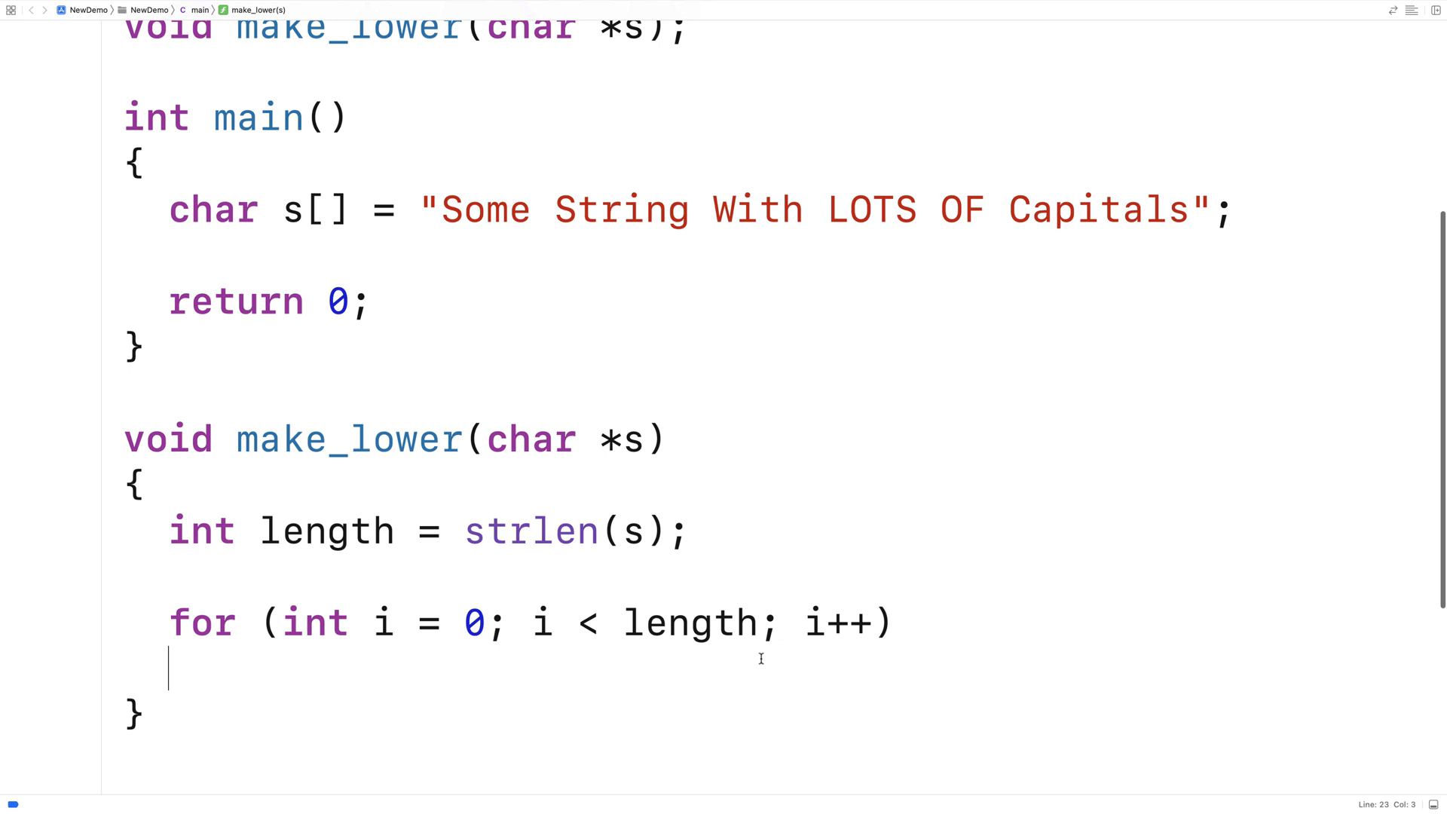
type("s[i] = tolower(s[i")
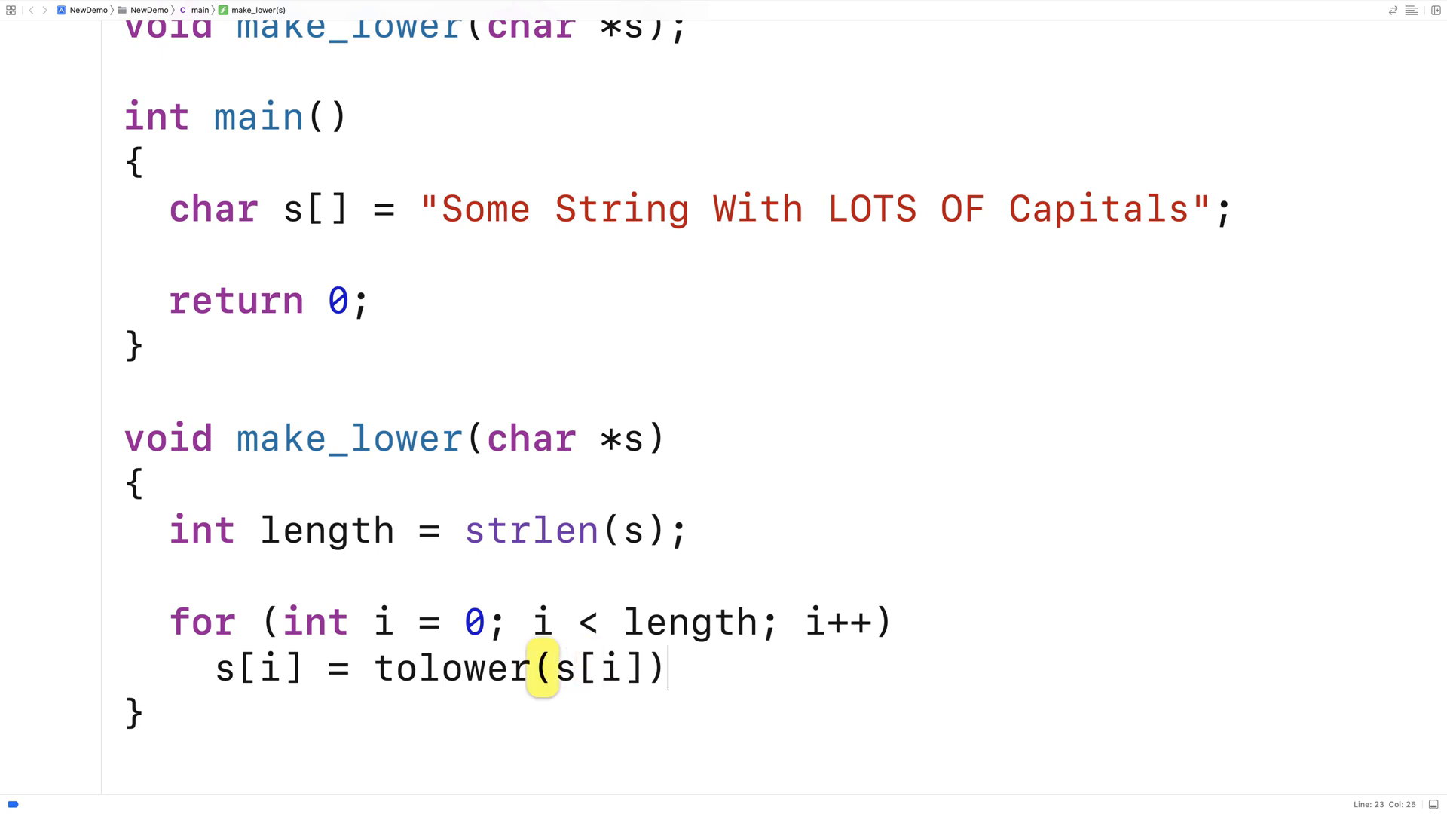
type(";")
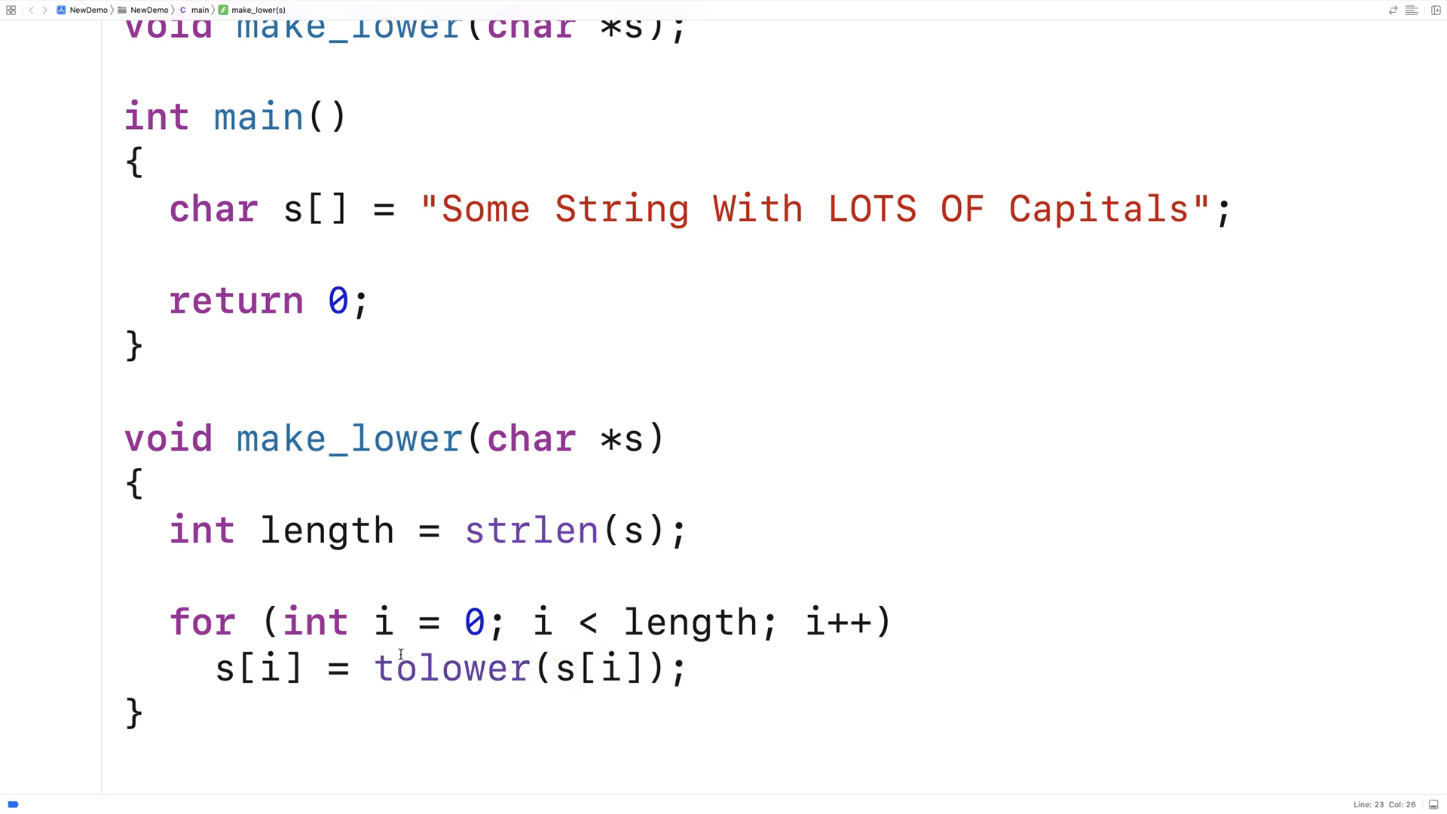
Highlight tolower(s[i]), the capital S, and s[i] to explain the conversion
double_click(452, 667)
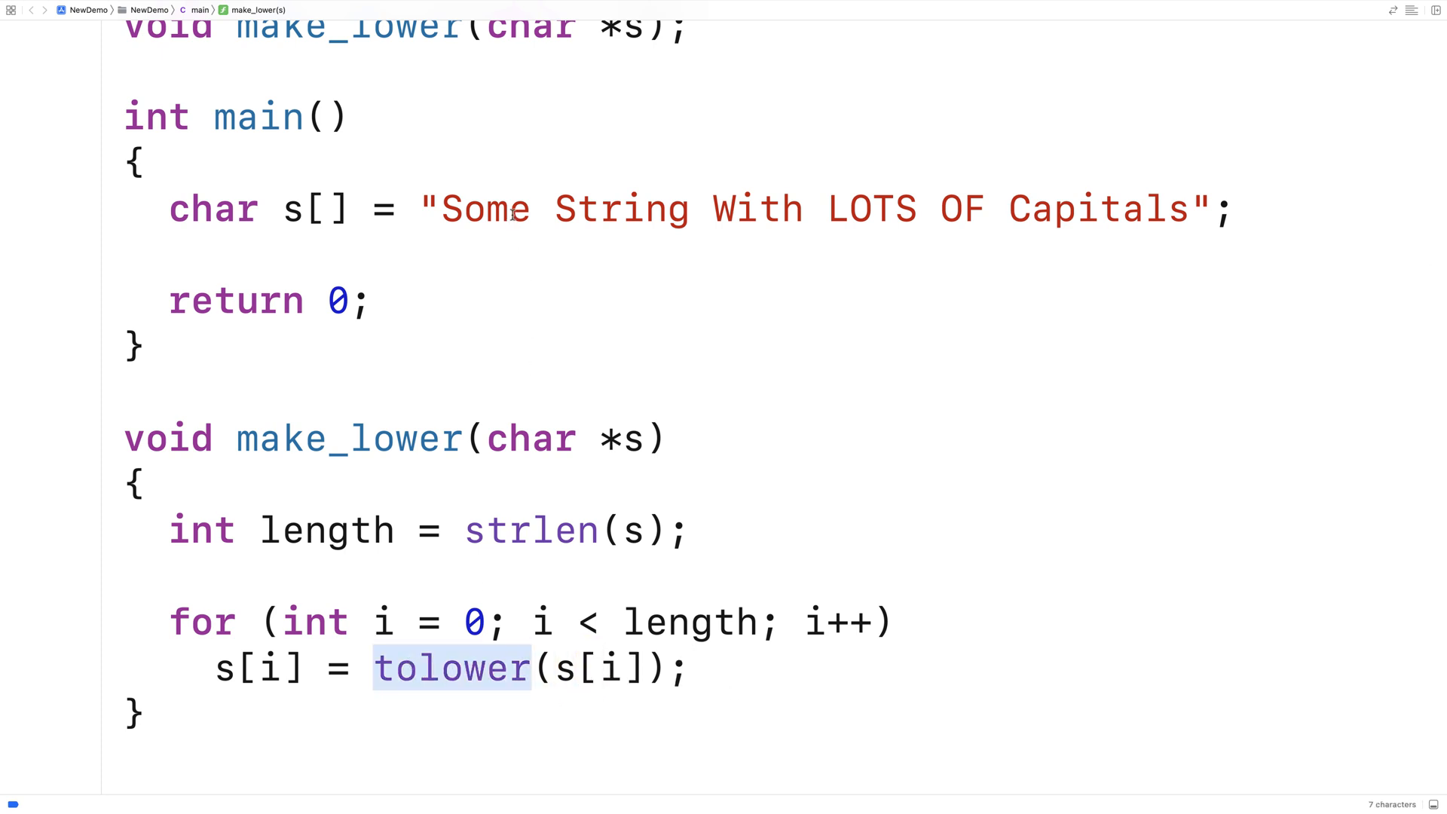
left_click(526, 208)
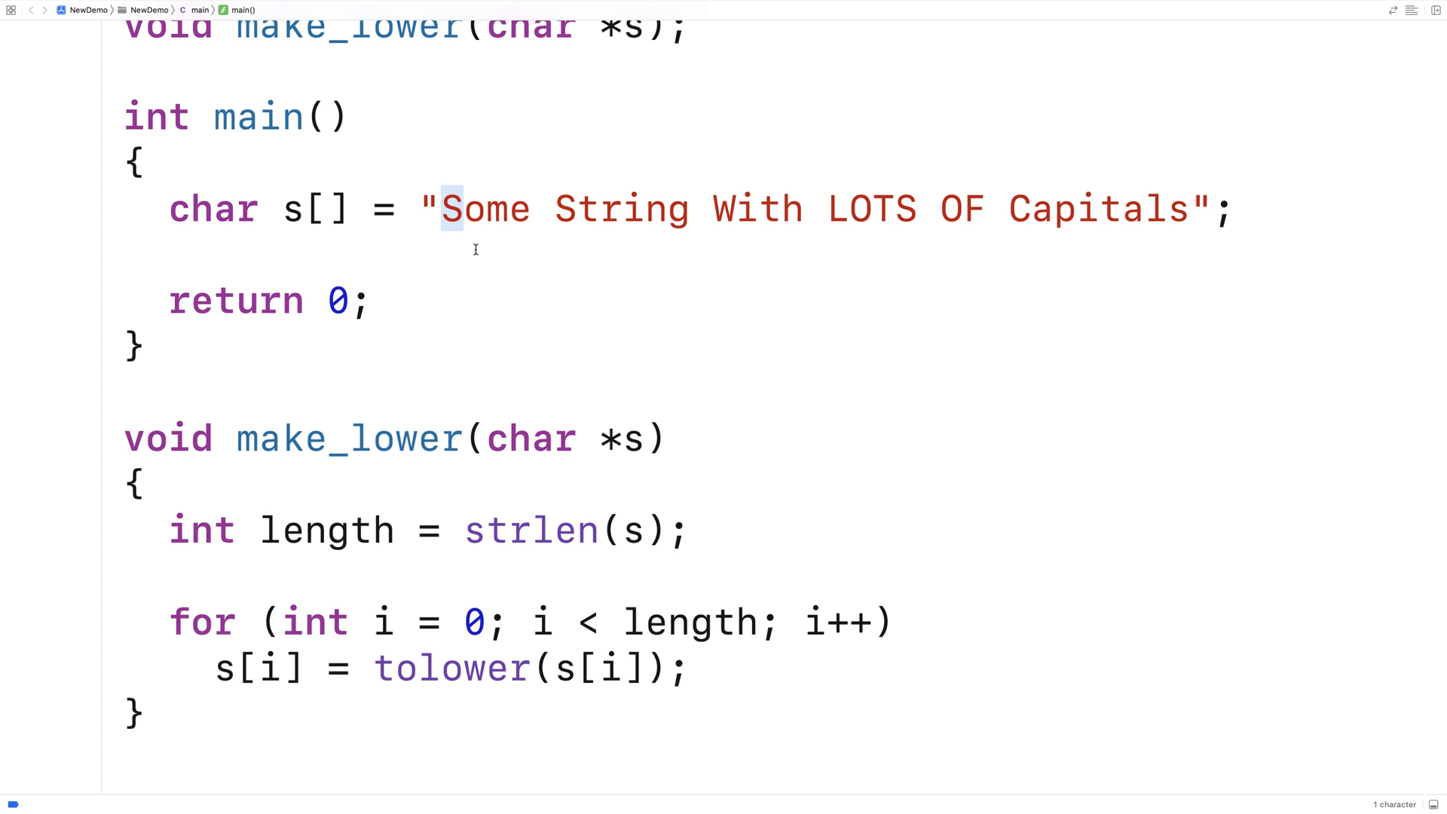
type("s")
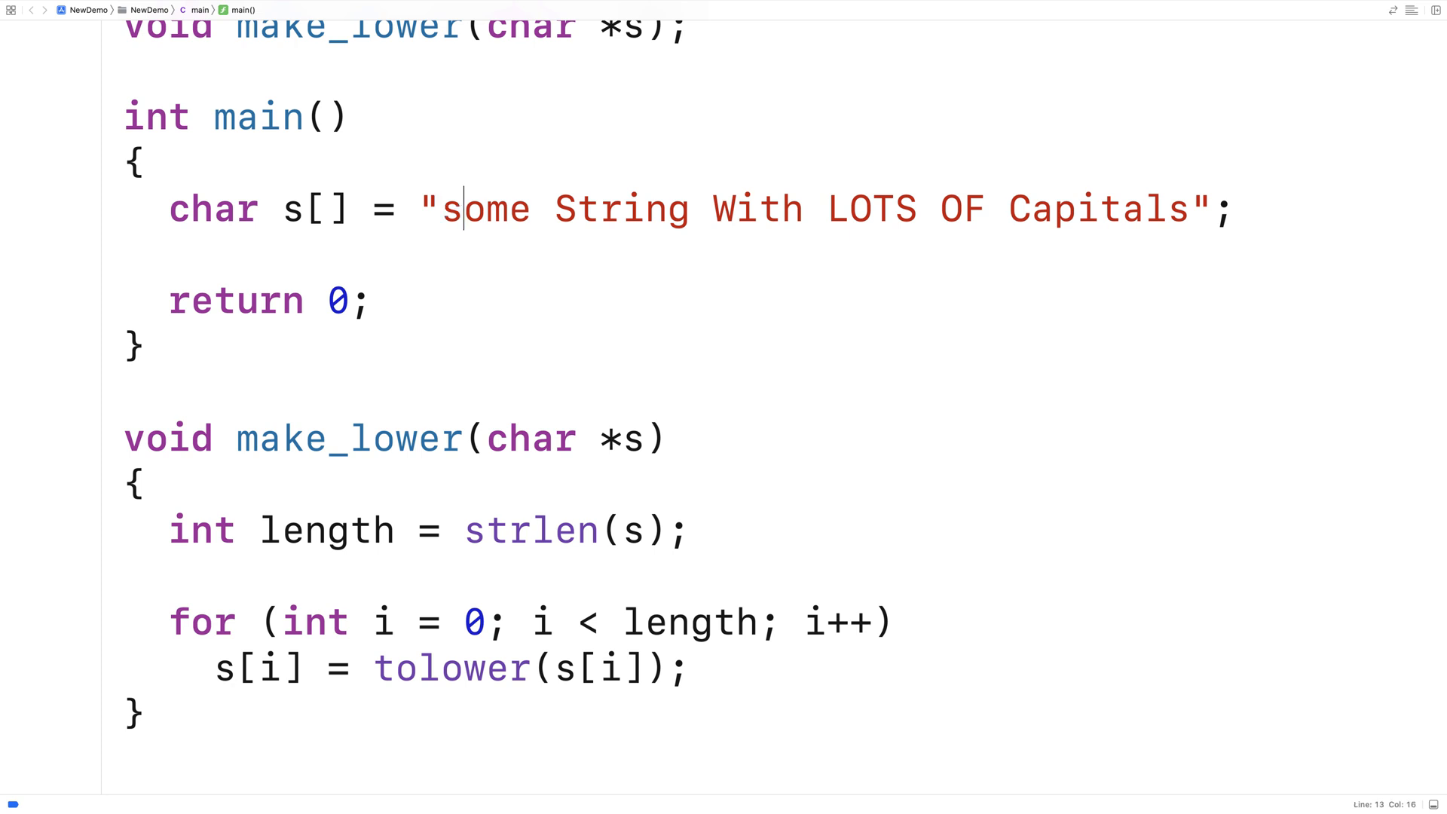
type("S")
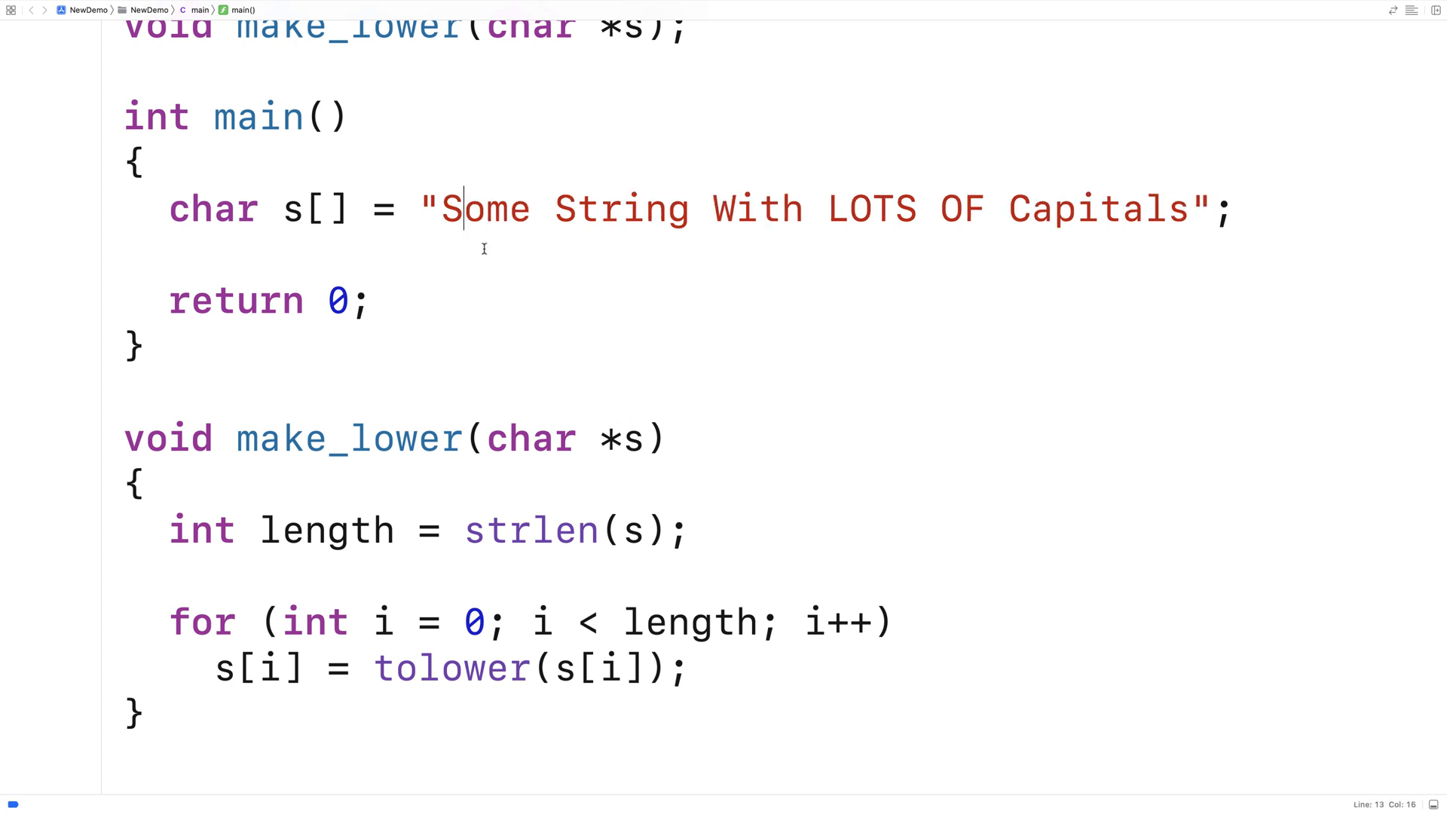
mouse_move(531, 226)
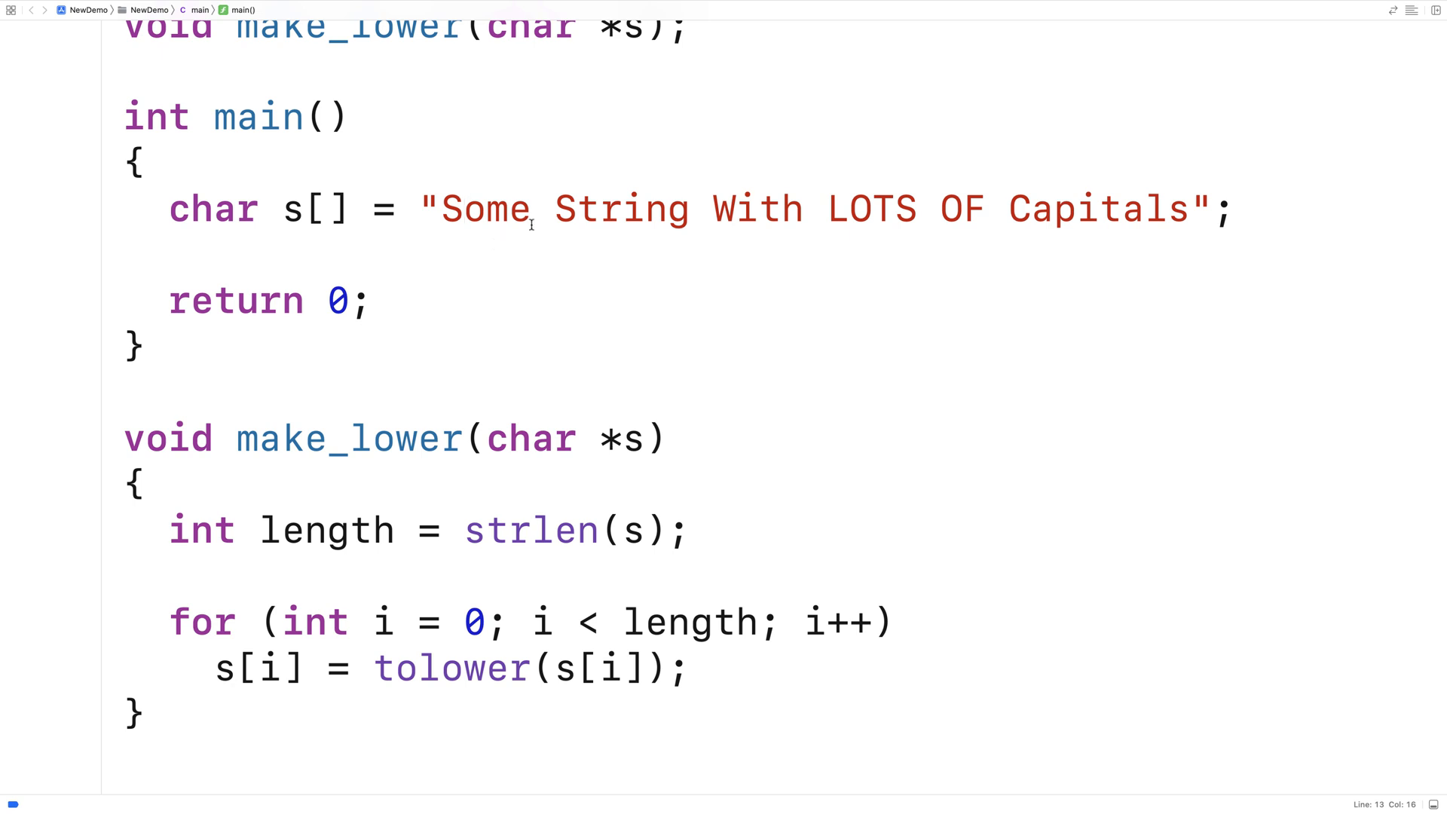
left_click(543, 208)
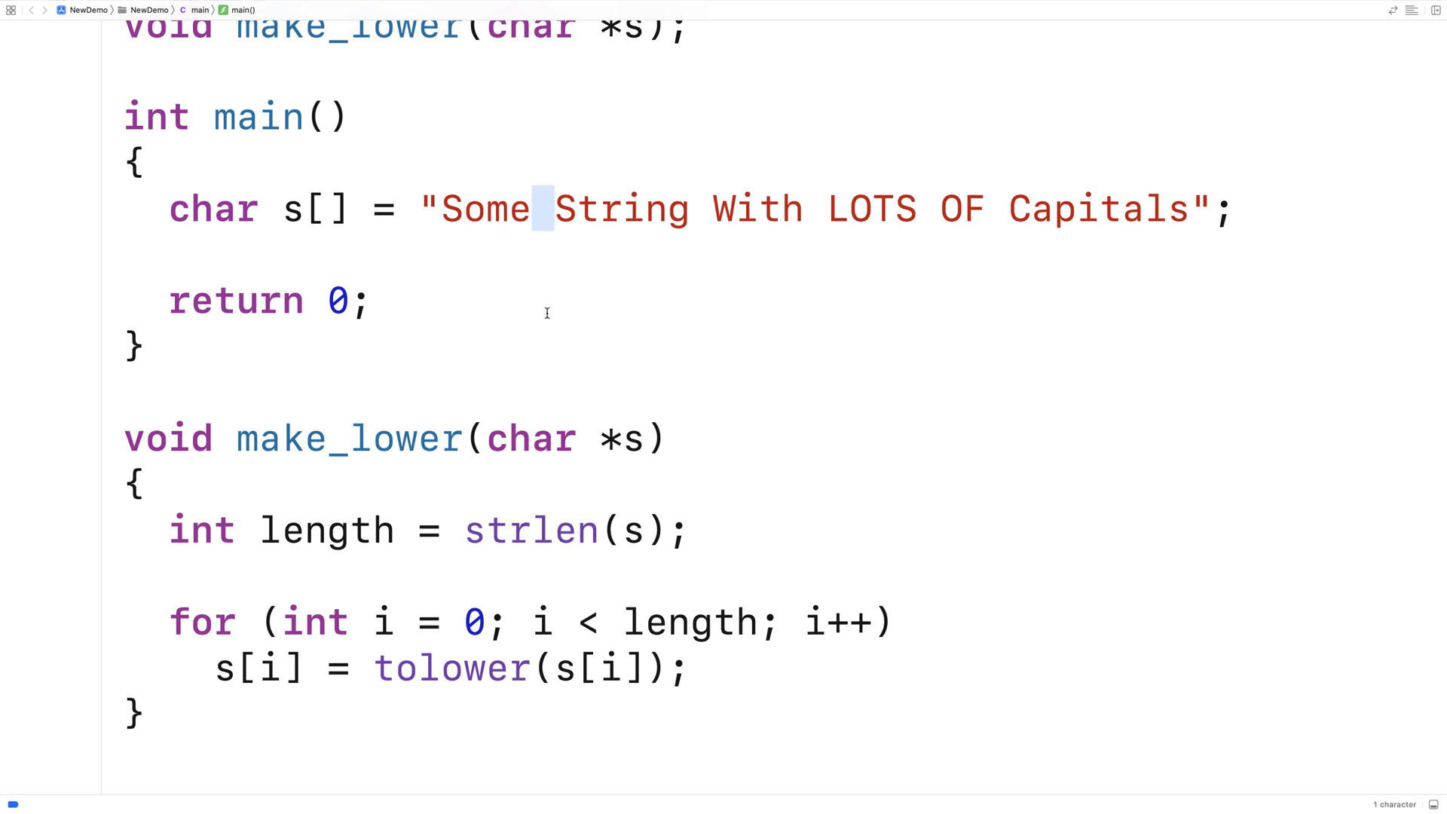
left_click(377, 667)
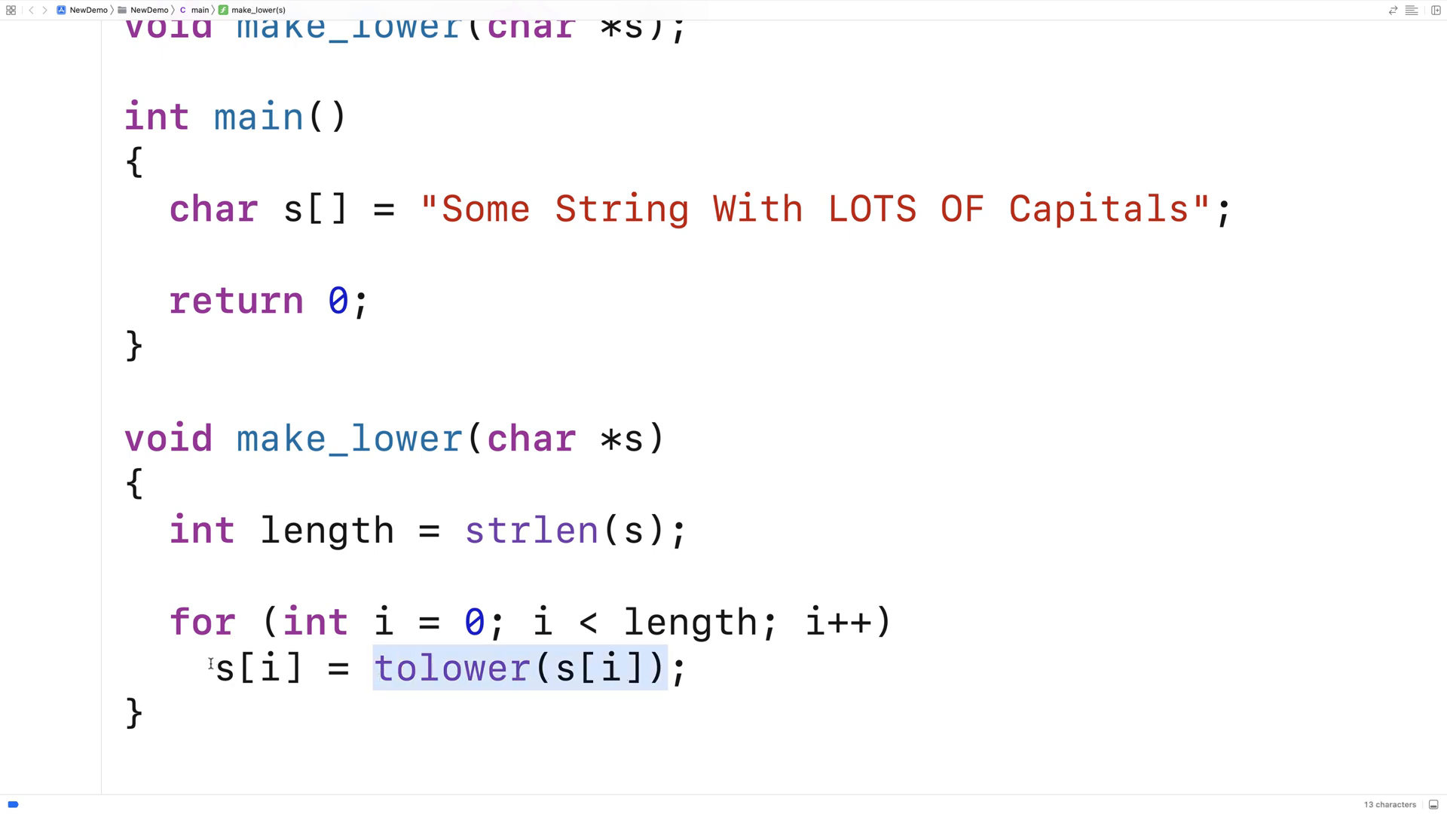
double_click(258, 667)
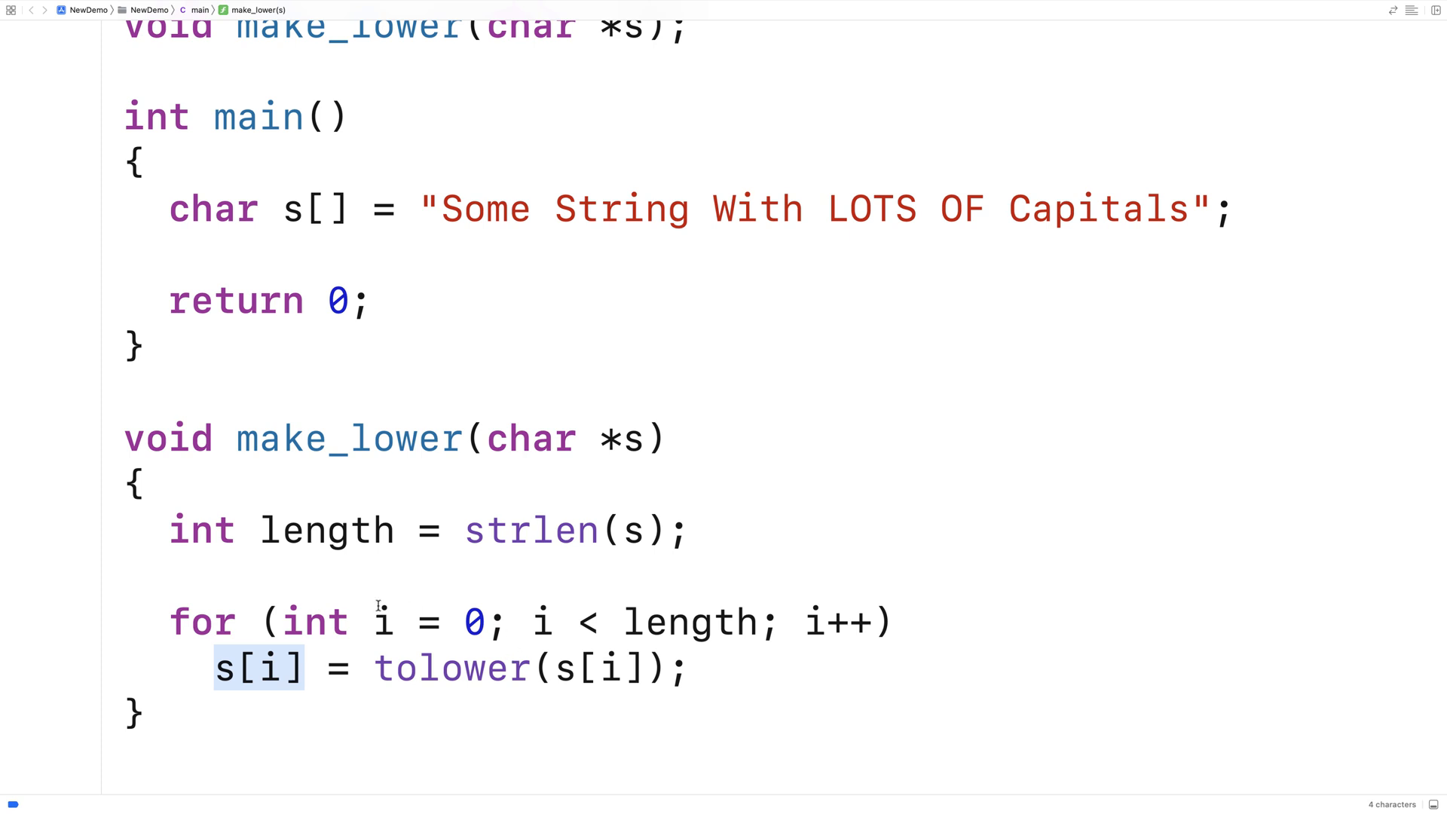
mouse_move(703, 625)
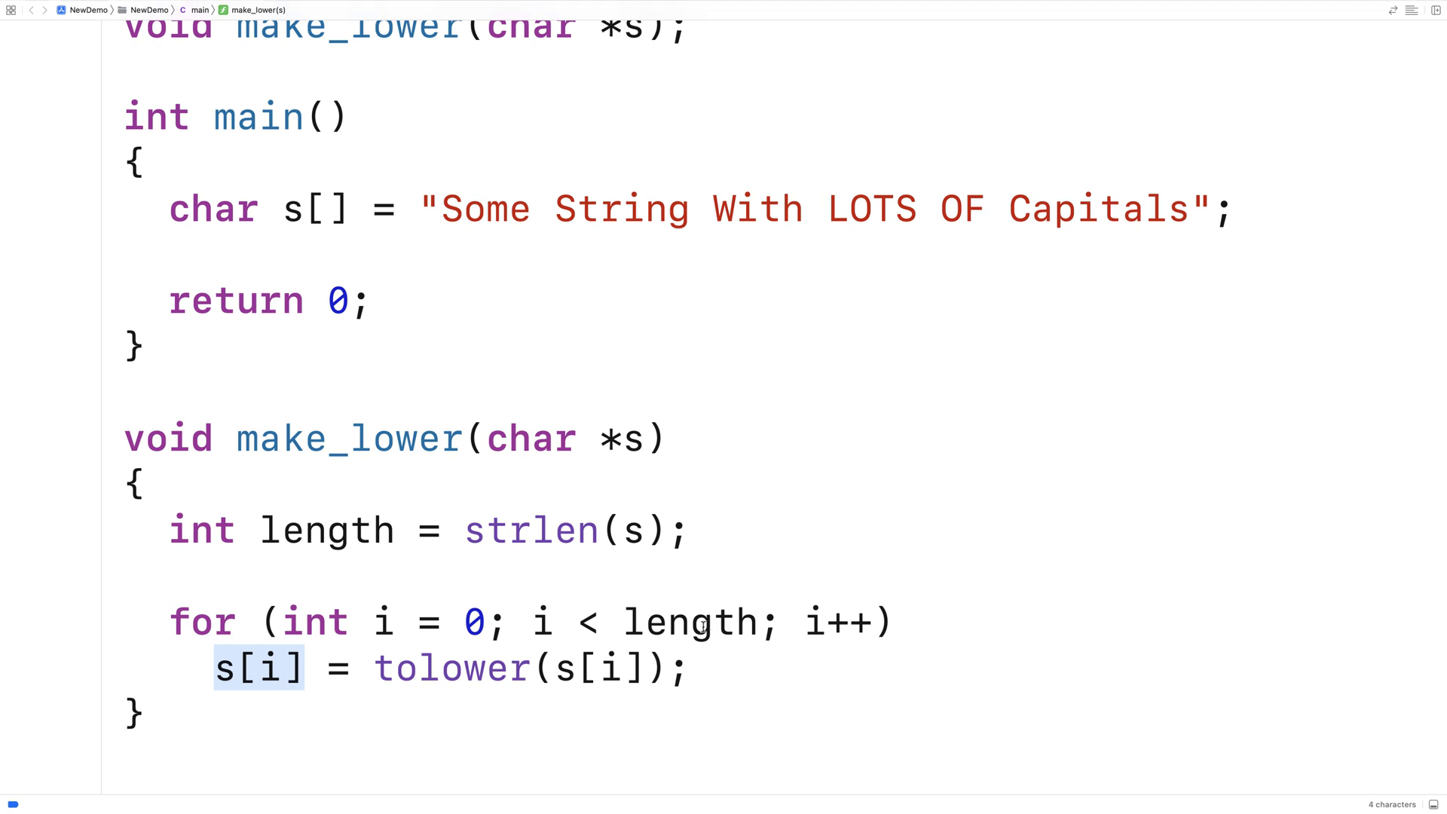
mouse_move(414, 473)
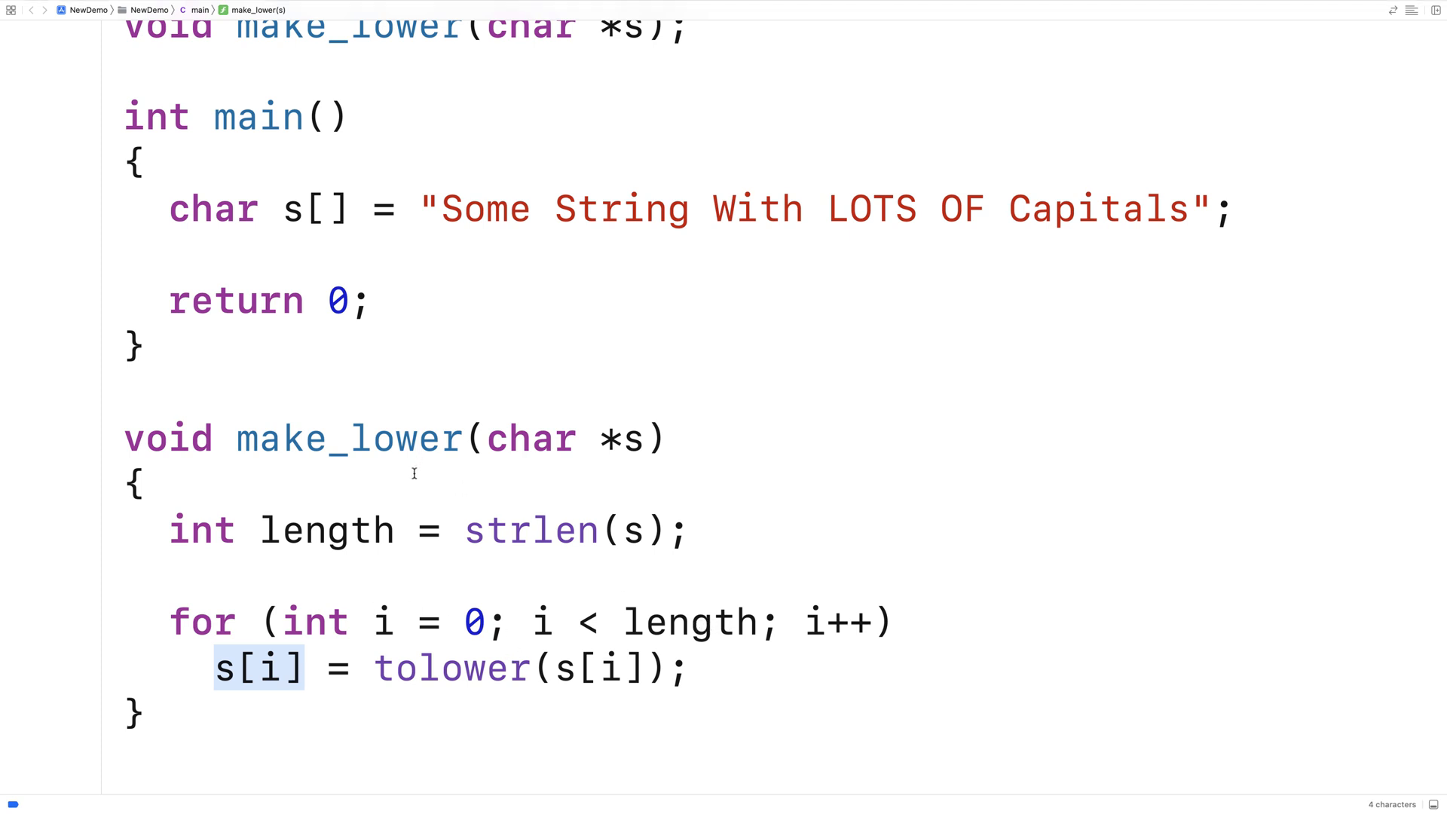
scroll("up", 3)
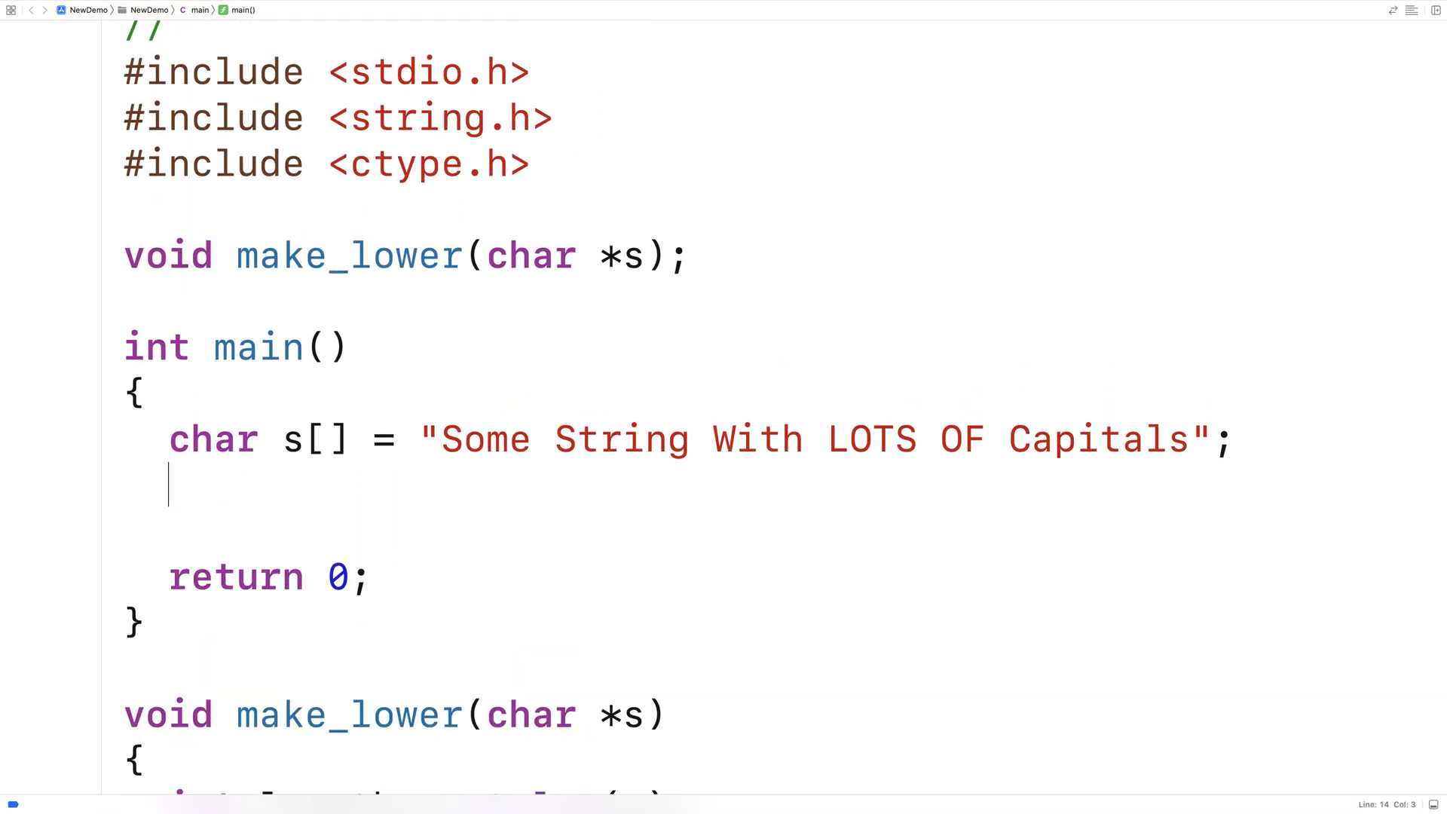
Call make_lower(s) in main and print s with printf("%s\n", s);
type("make_lower(s);")
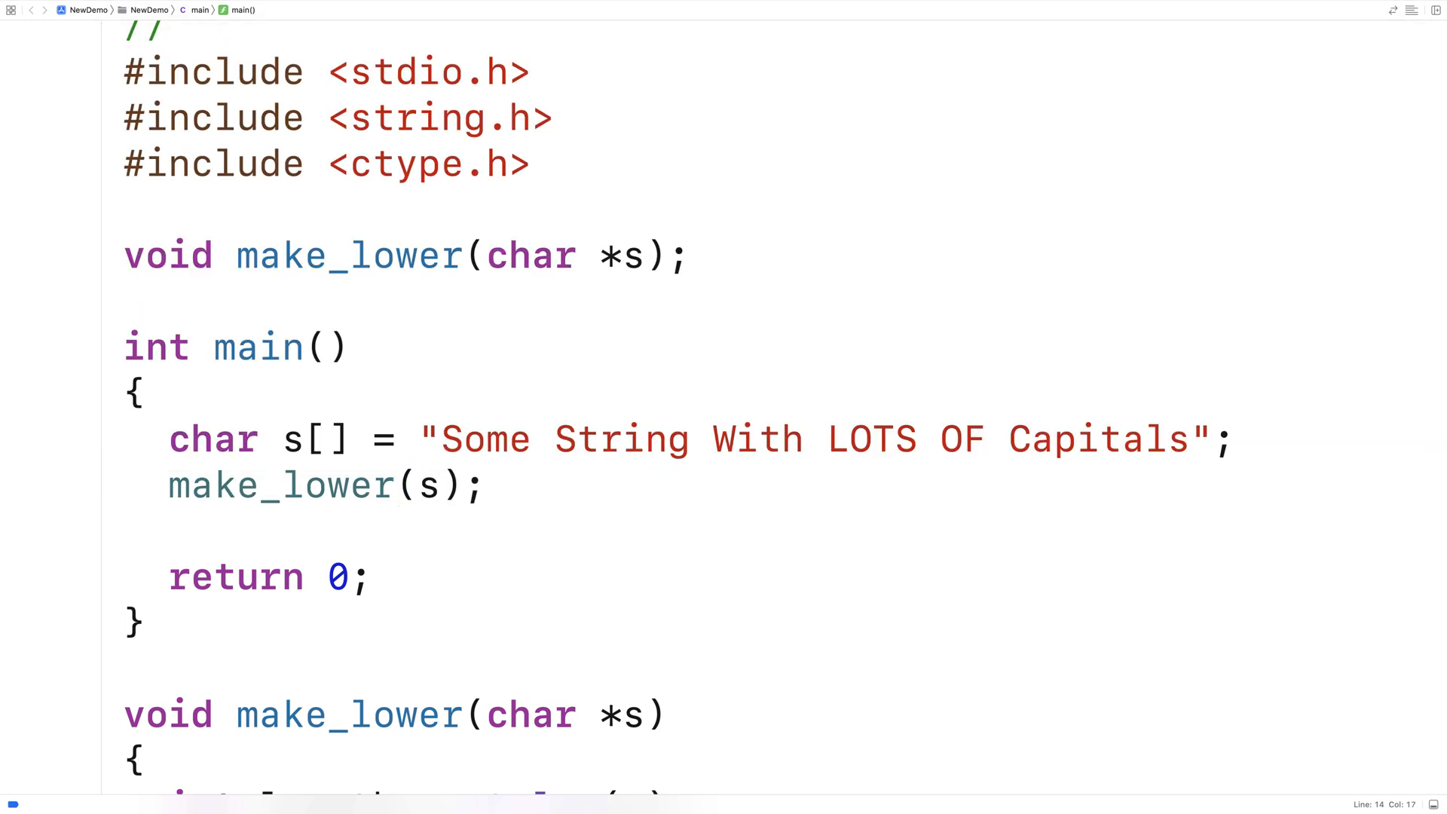
type("printf(\"\")")
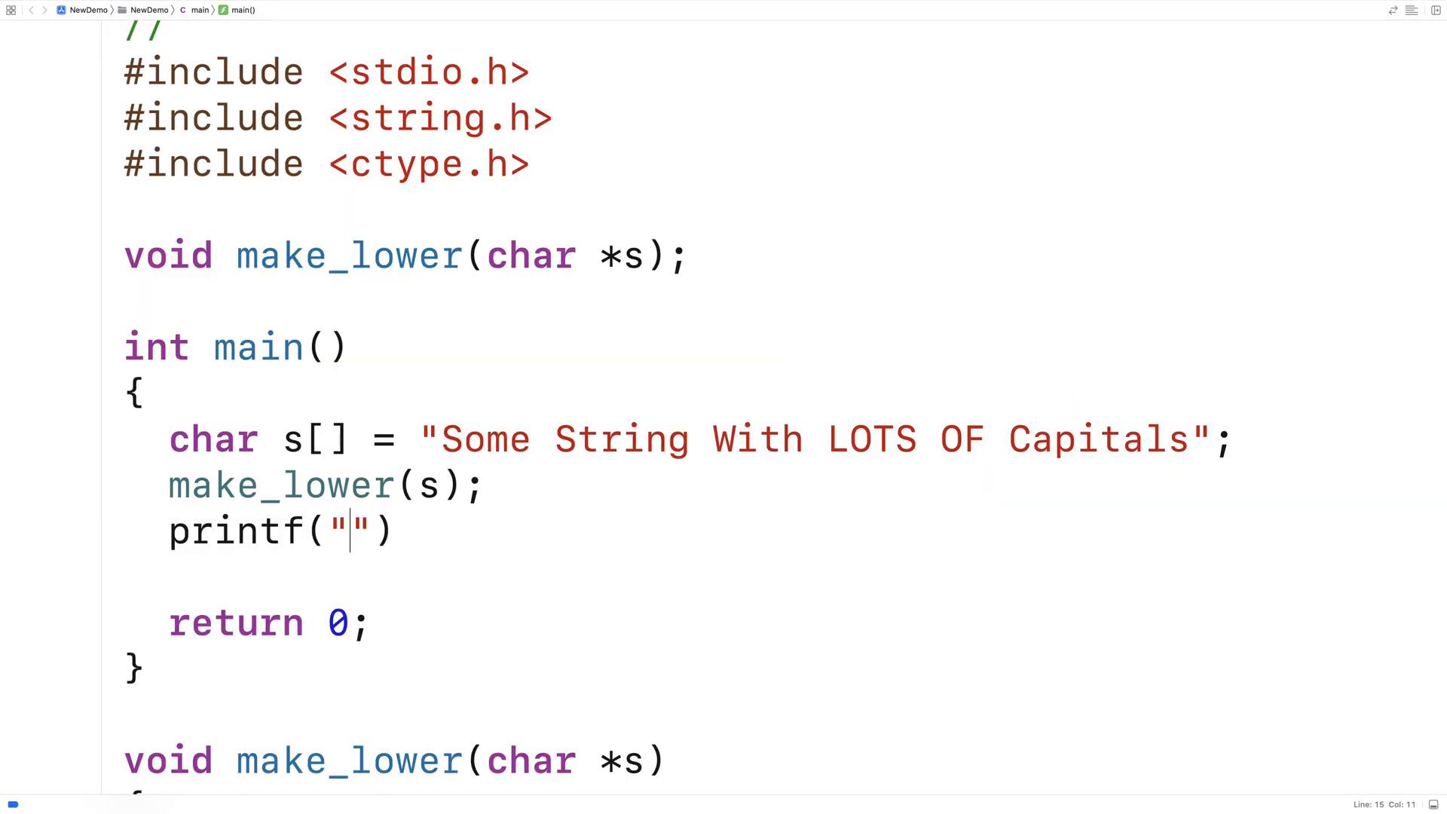
type("%s\\n\", s")
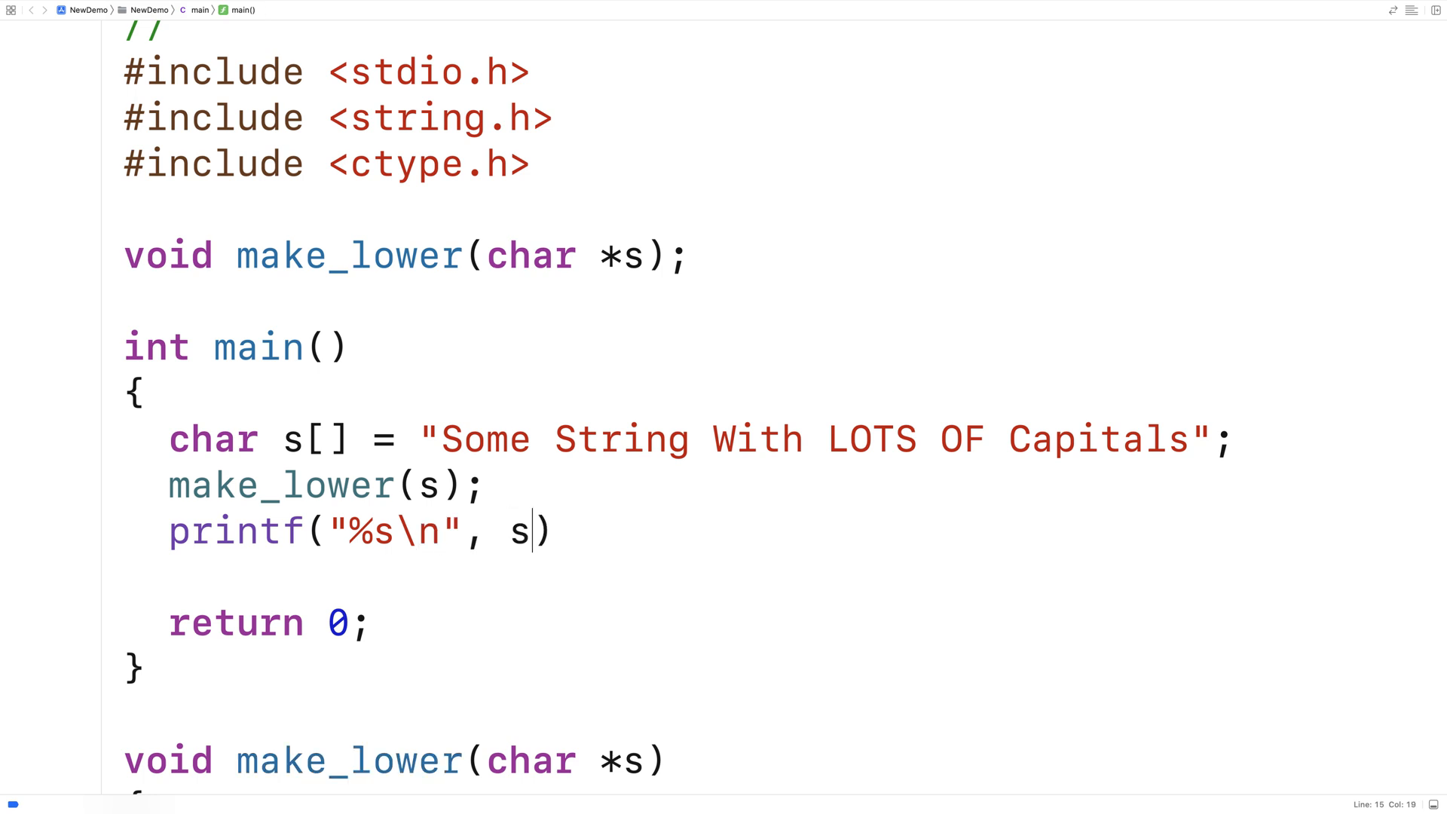
type(";")
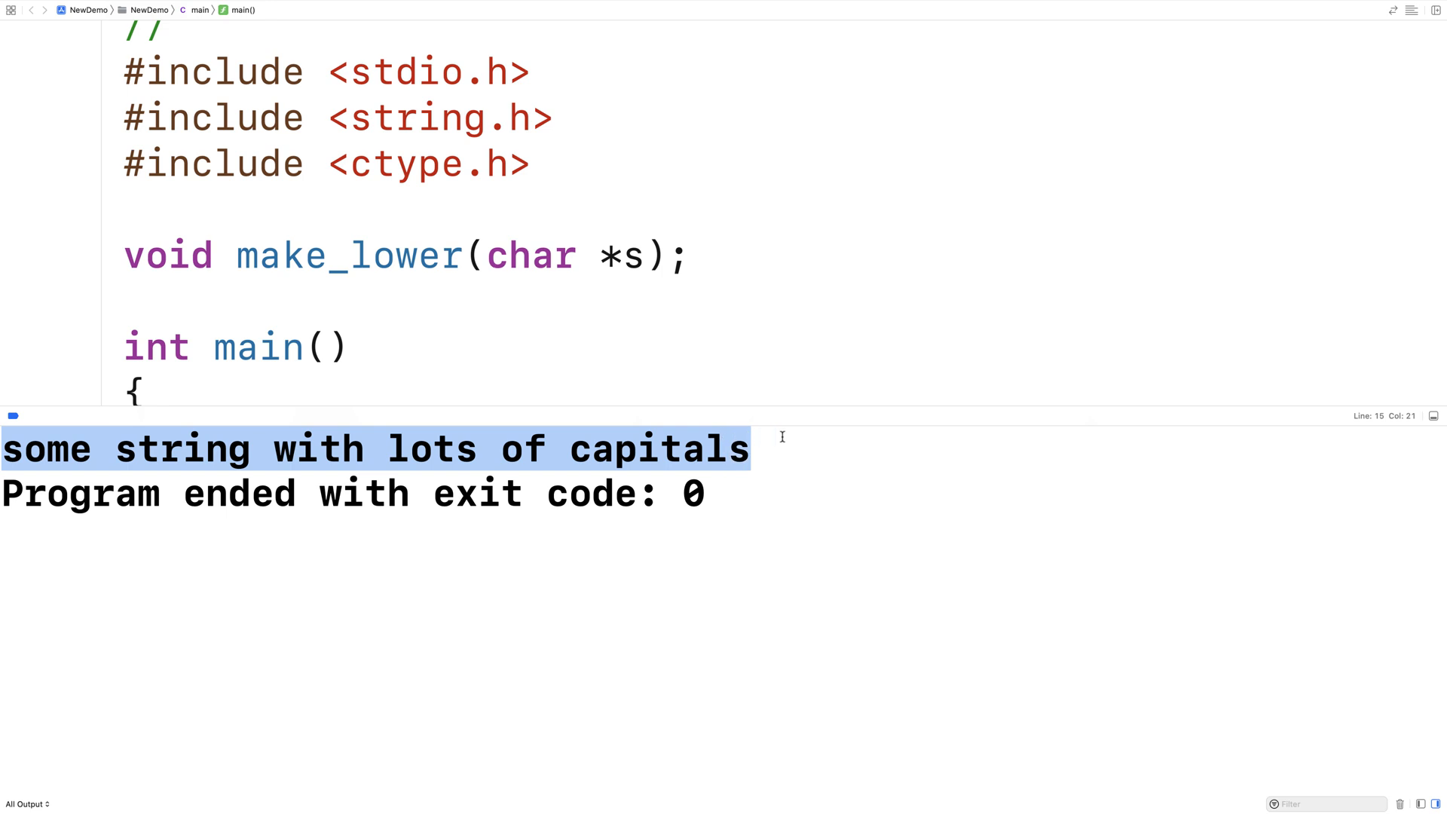
mouse_move(868, 531)
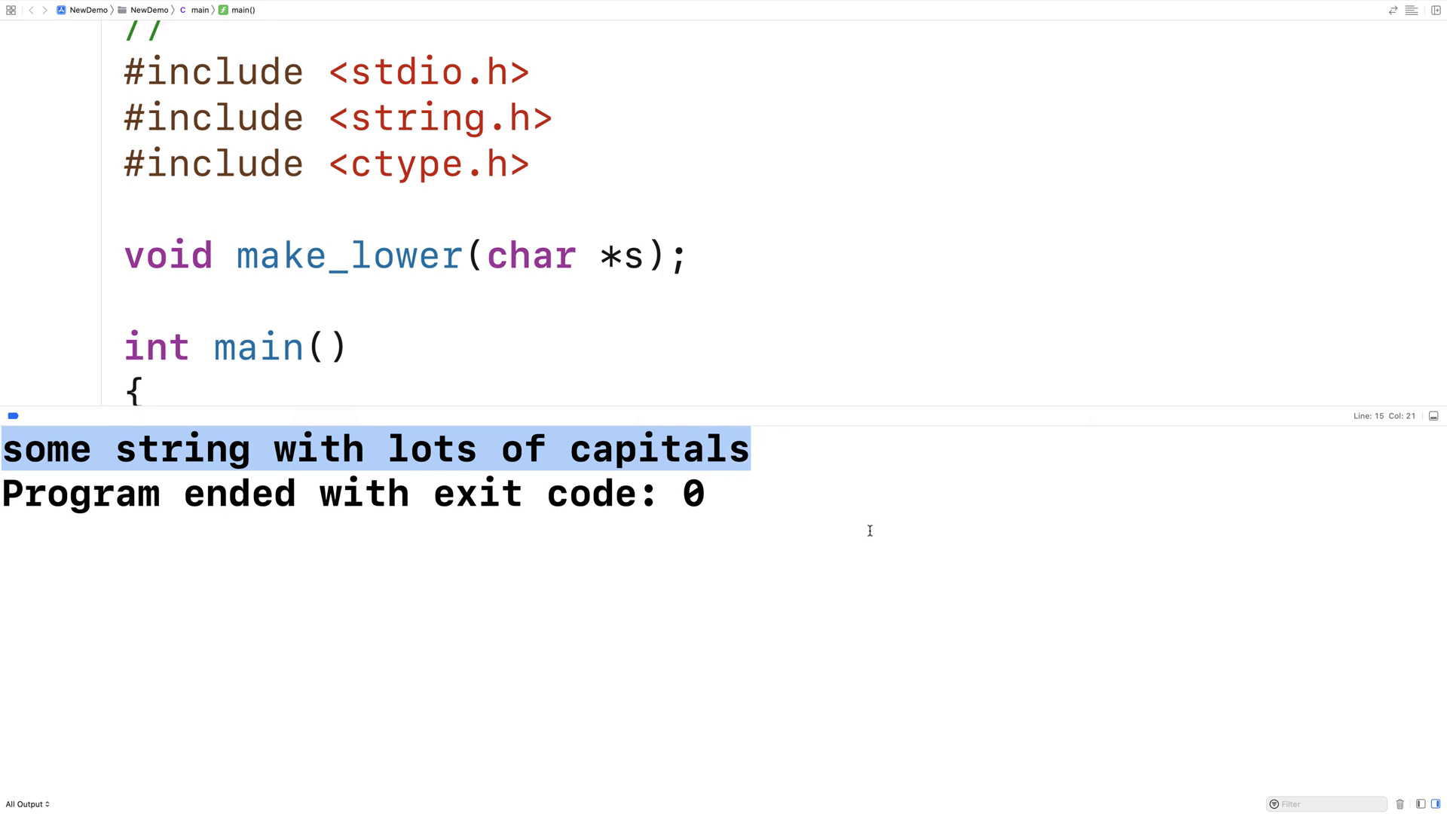